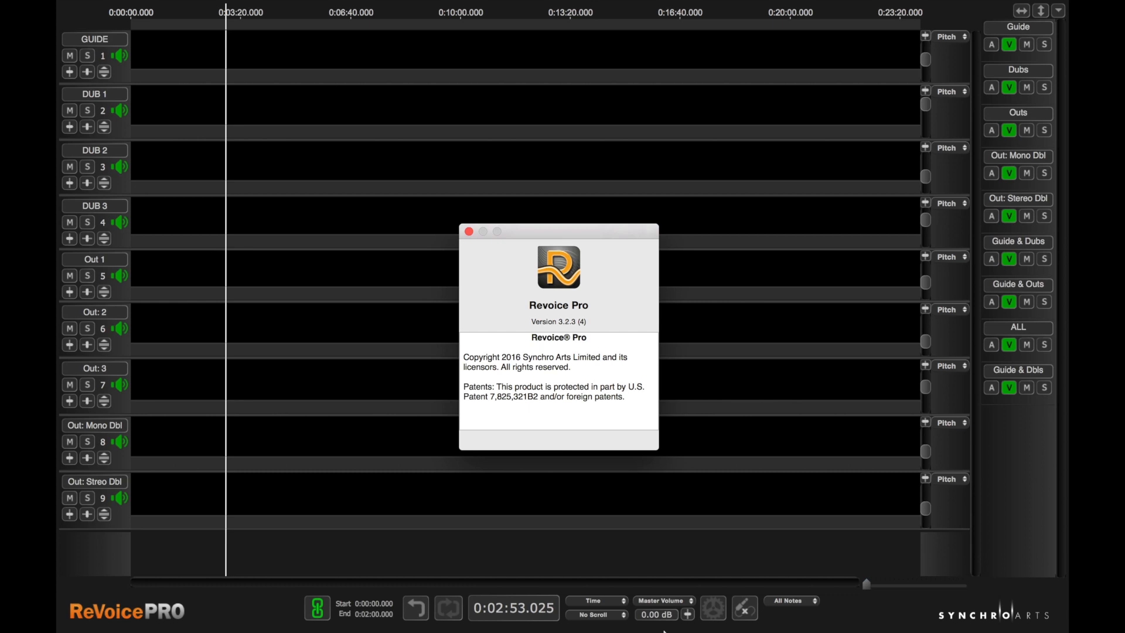
Switch from Revoice Pro to the running Cubase 8.5 bass-widener project
key(cmd+tab)
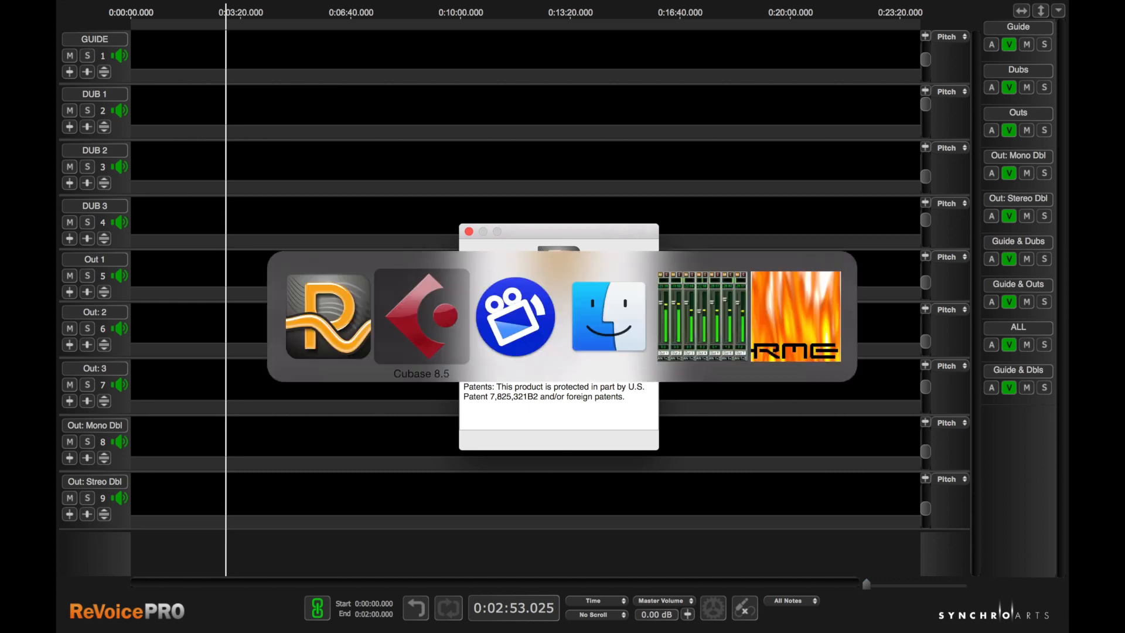
click(421, 315)
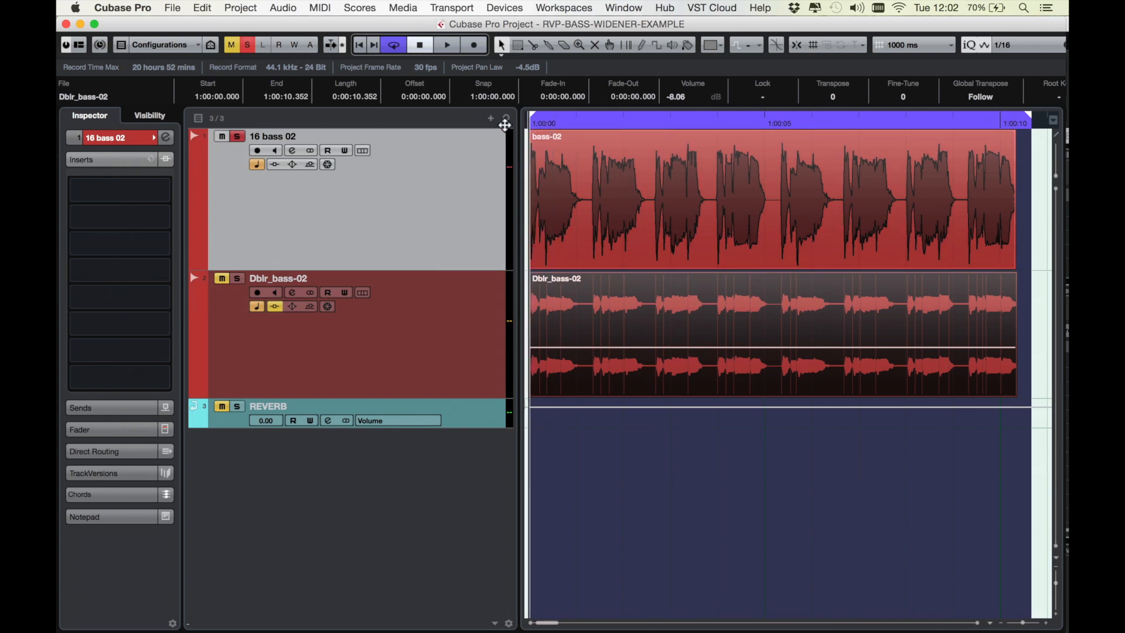
mouse_move(378, 215)
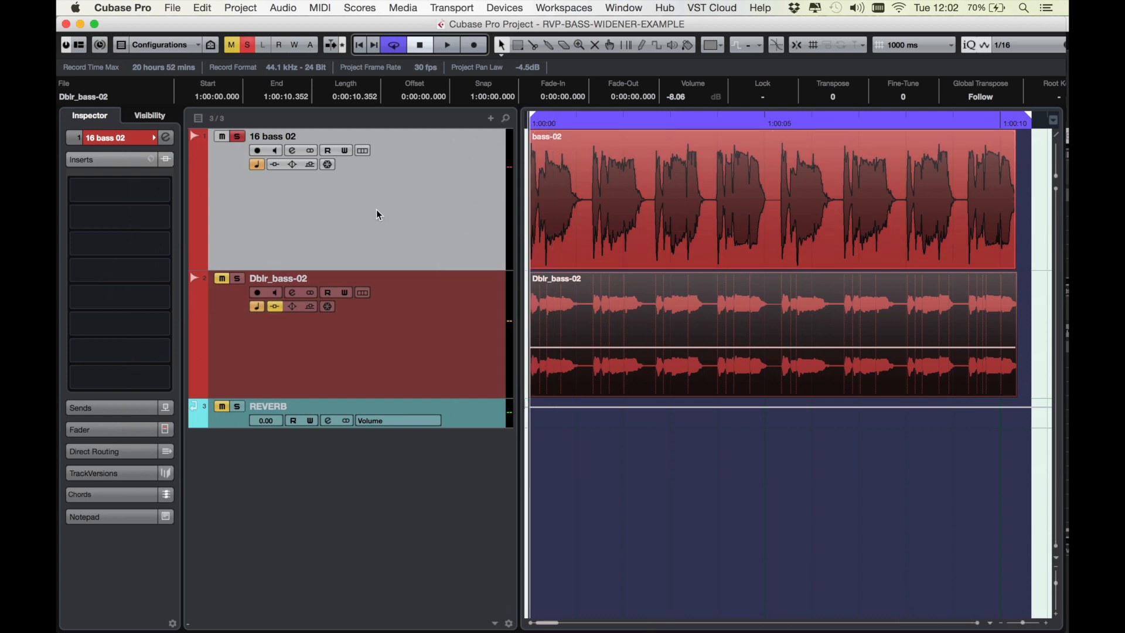
click(445, 45)
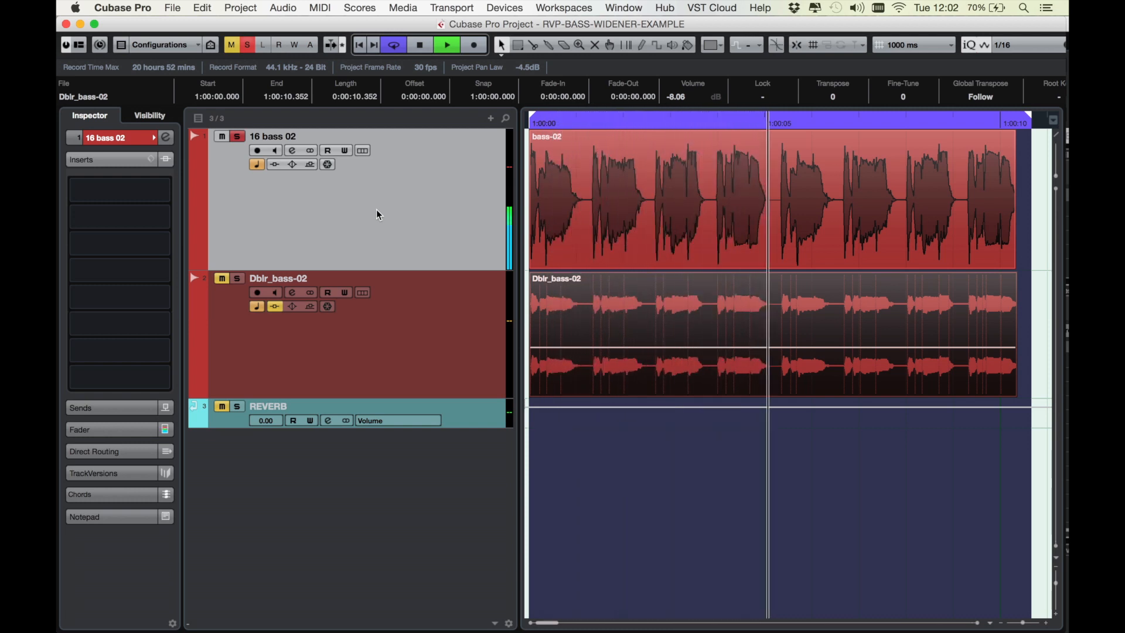
click(419, 45)
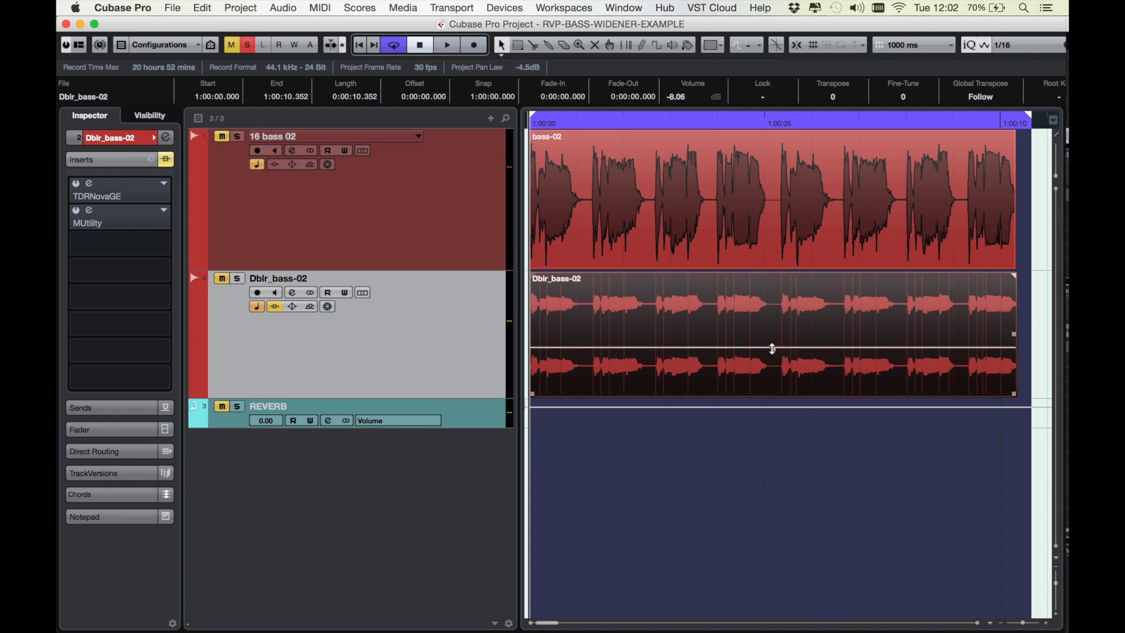
mouse_move(777, 352)
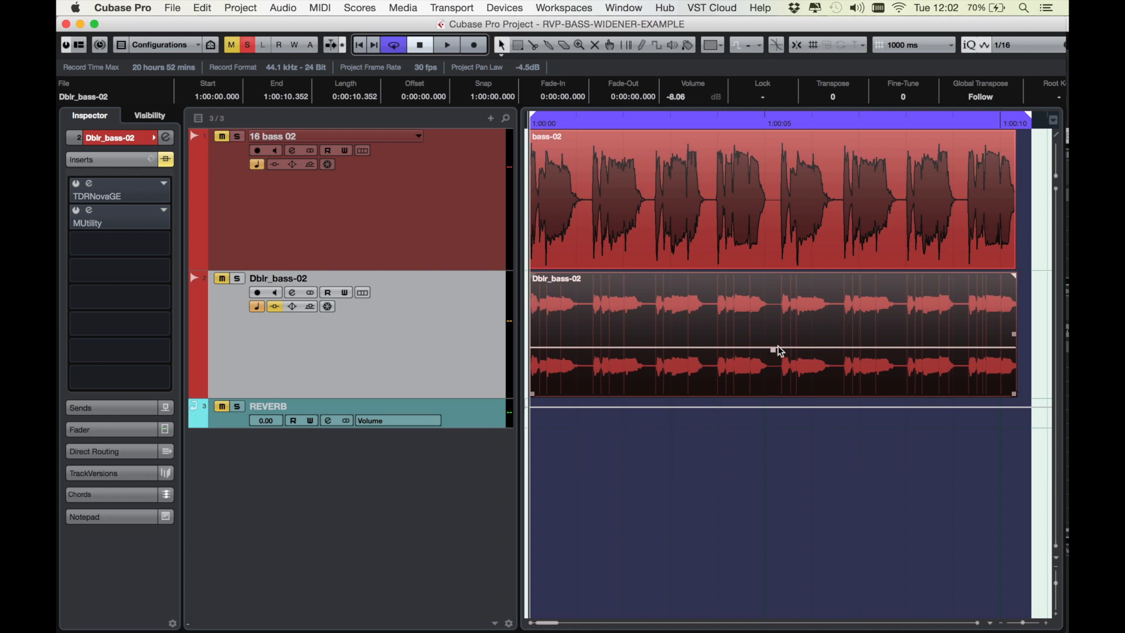
mouse_move(599, 318)
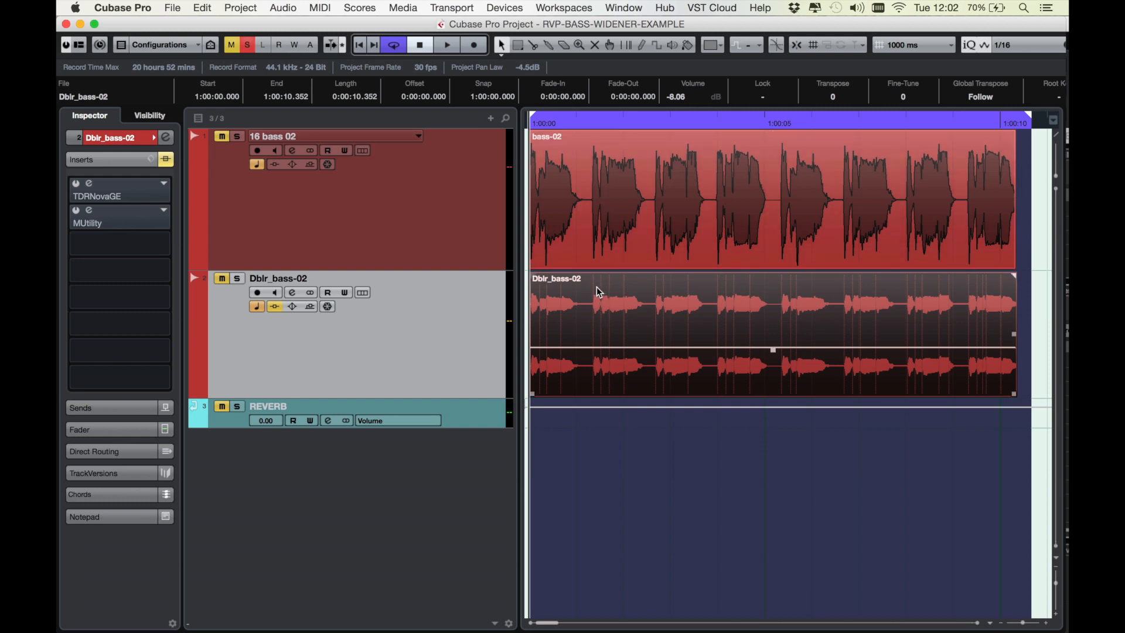
mouse_move(591, 299)
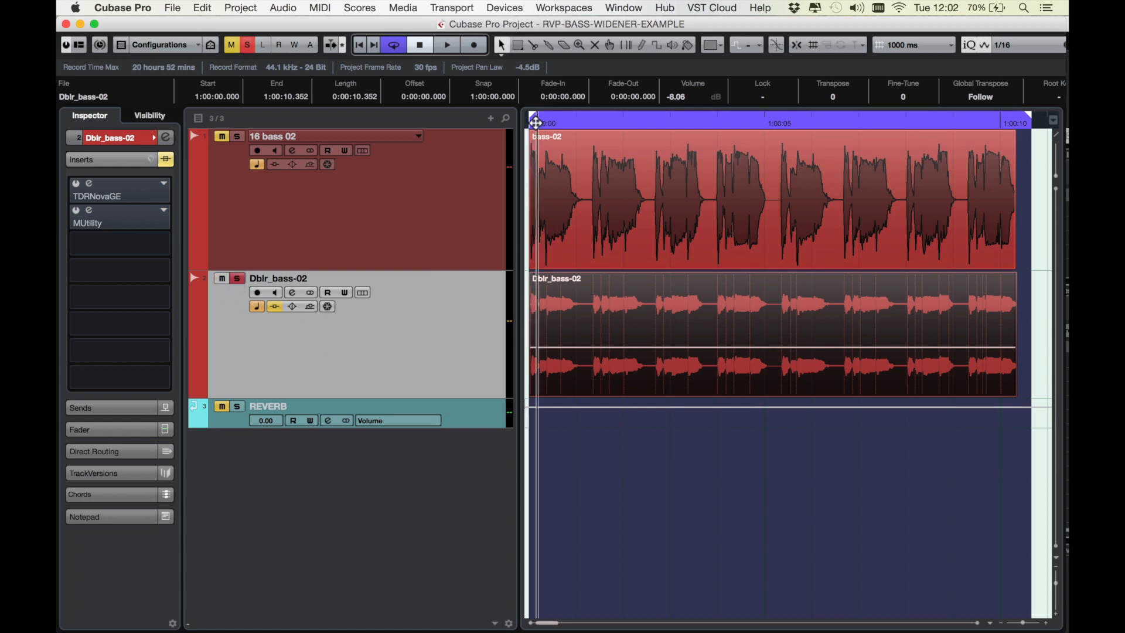
Audition the soloed Dblr_bass-02 track from the start, then stop playback
click(445, 45)
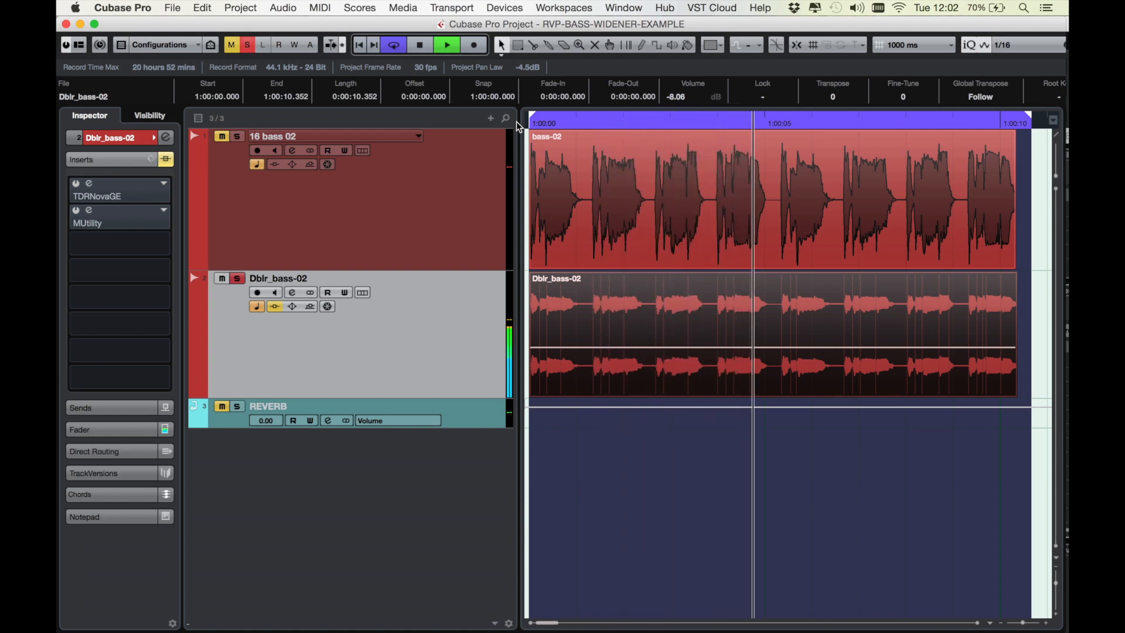
click(419, 45)
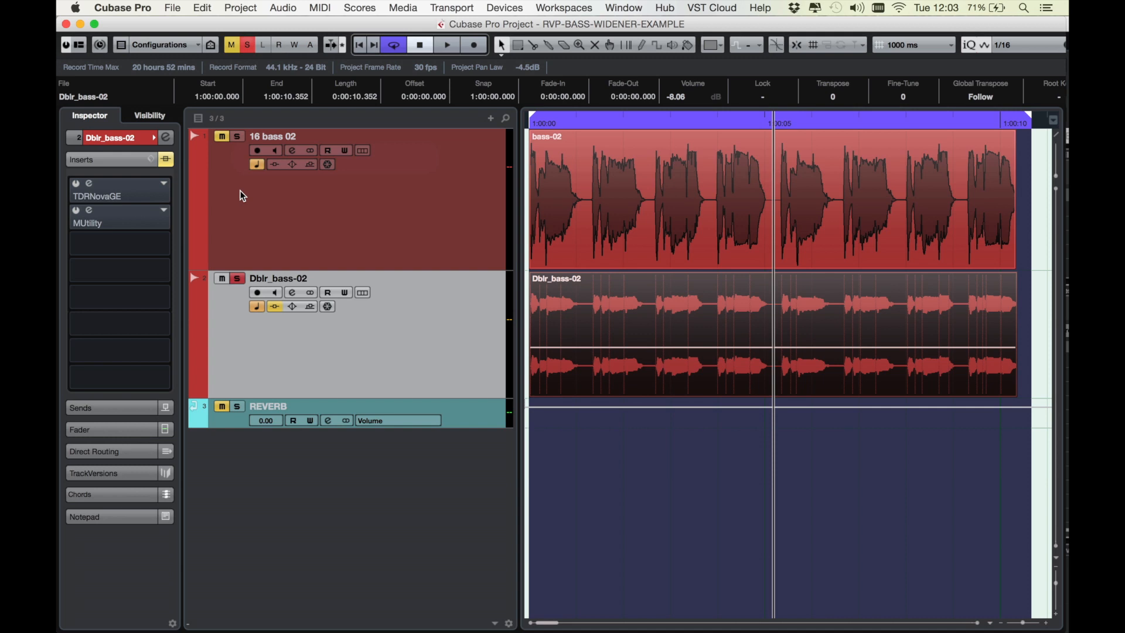
mouse_move(260, 246)
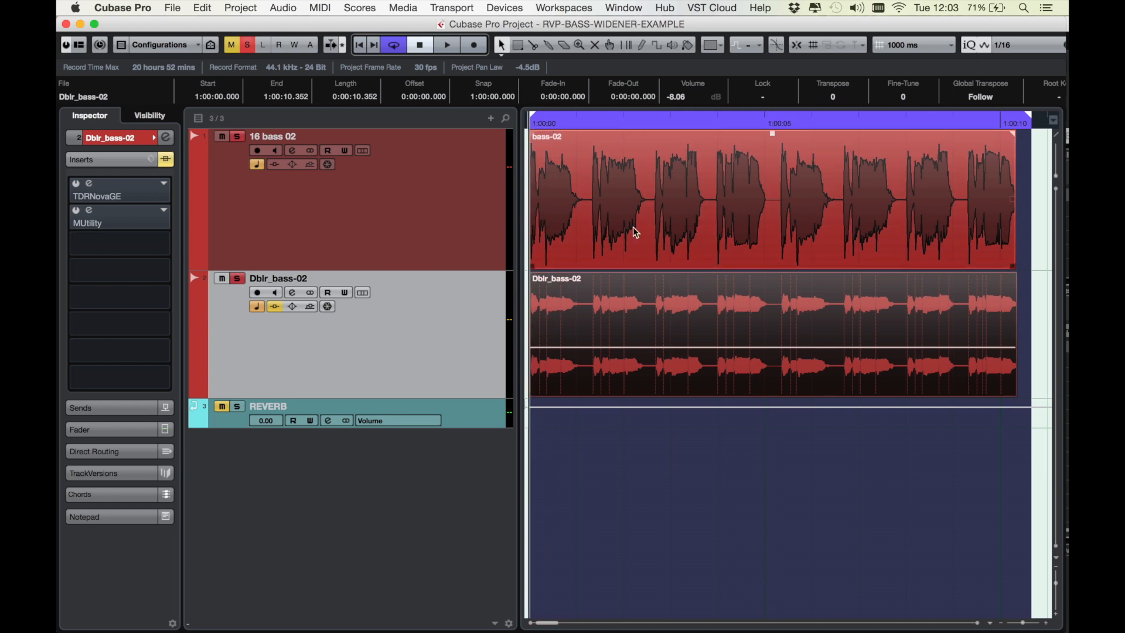
click(446, 44)
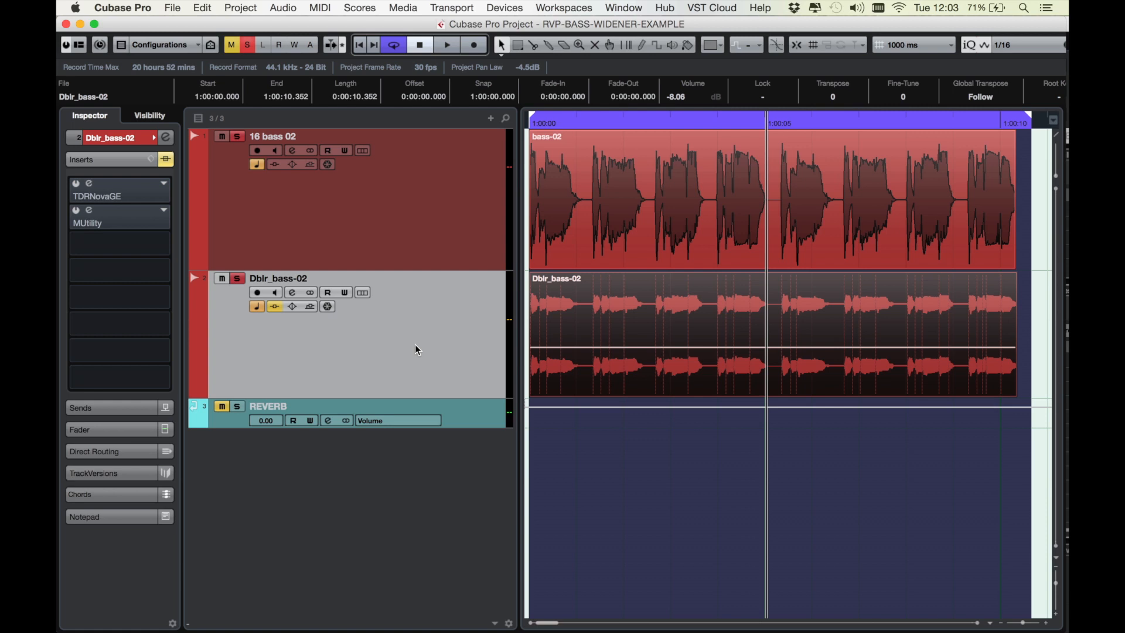
mouse_move(392, 232)
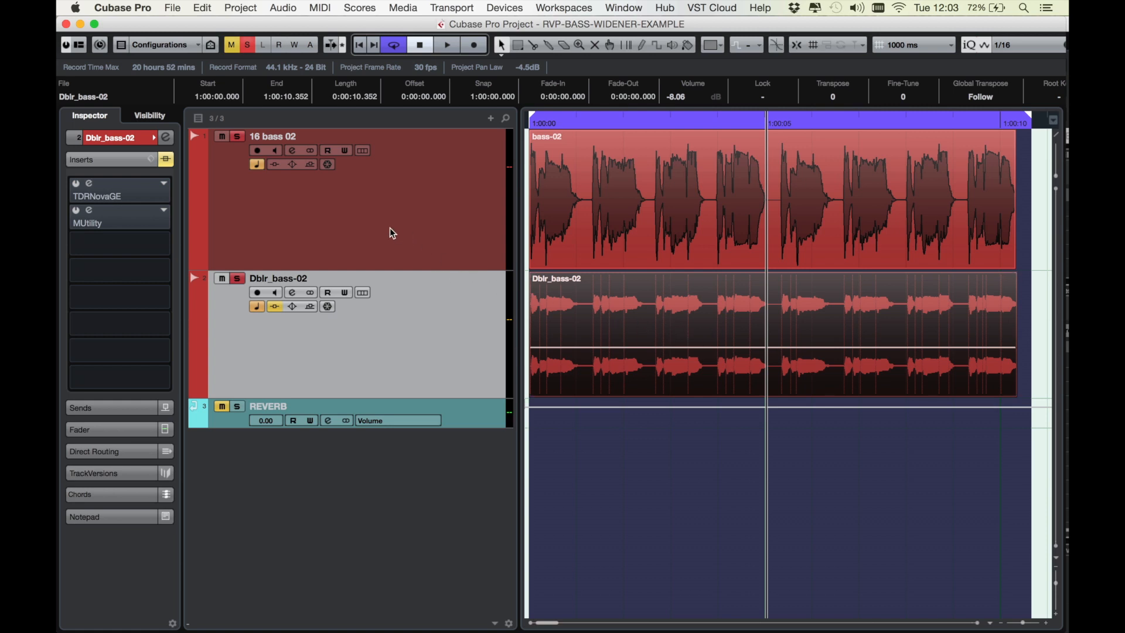
click(548, 123)
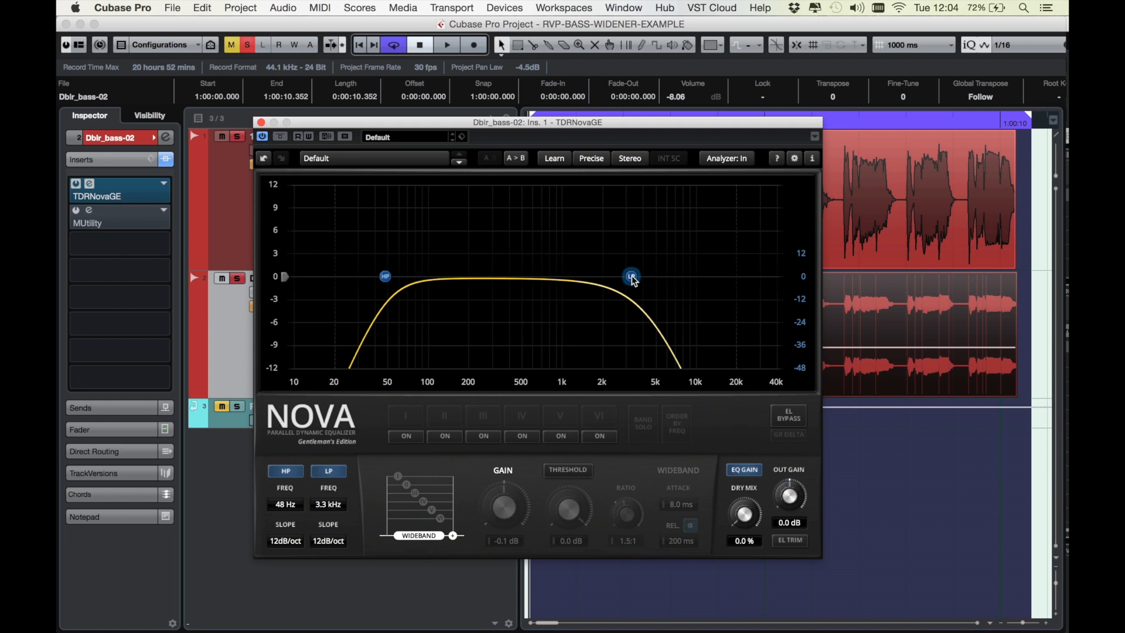
mouse_move(366, 294)
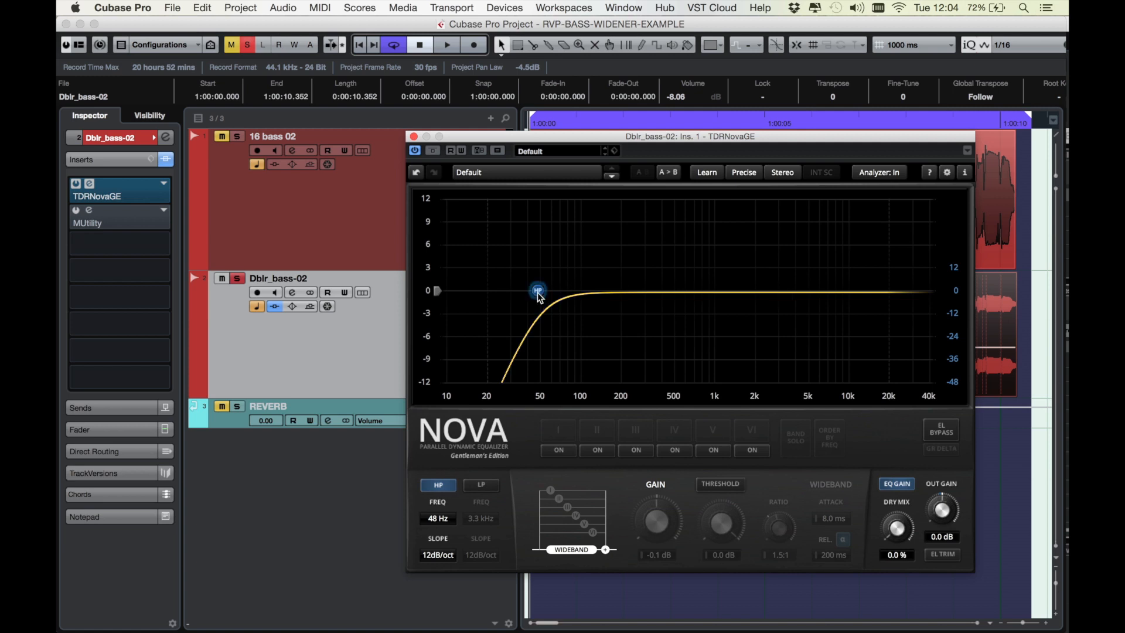
Sweep the Nova high-pass cutoff up to 17 kHz and down to 15 Hz, settling it at 247 Hz
drag(538, 291, 839, 290)
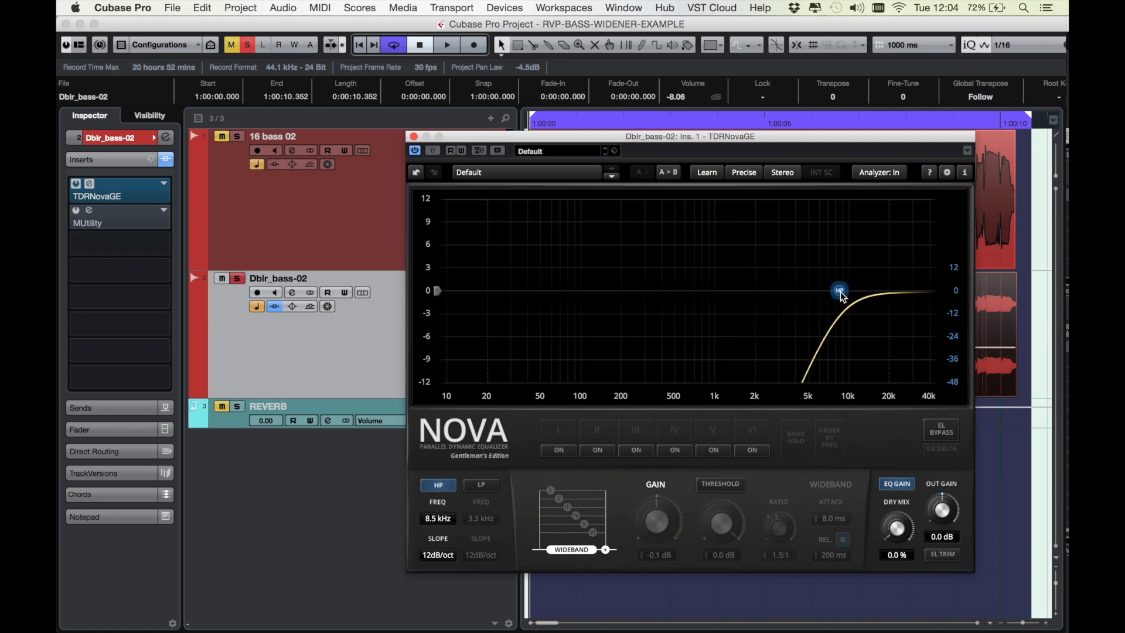
drag(839, 291, 859, 290)
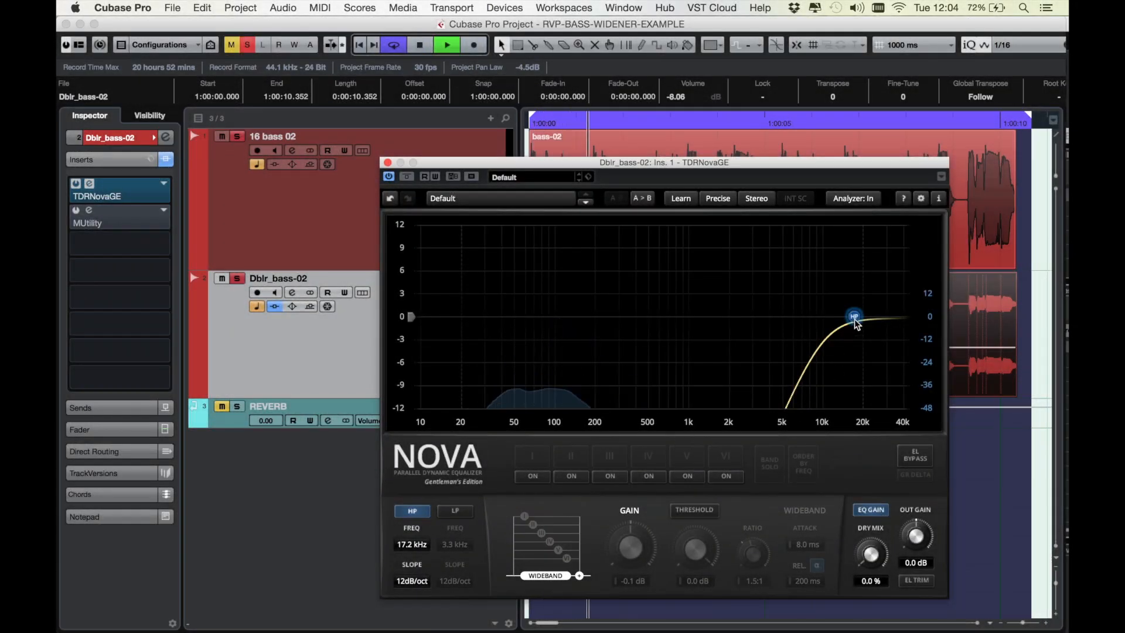
drag(854, 315, 702, 317)
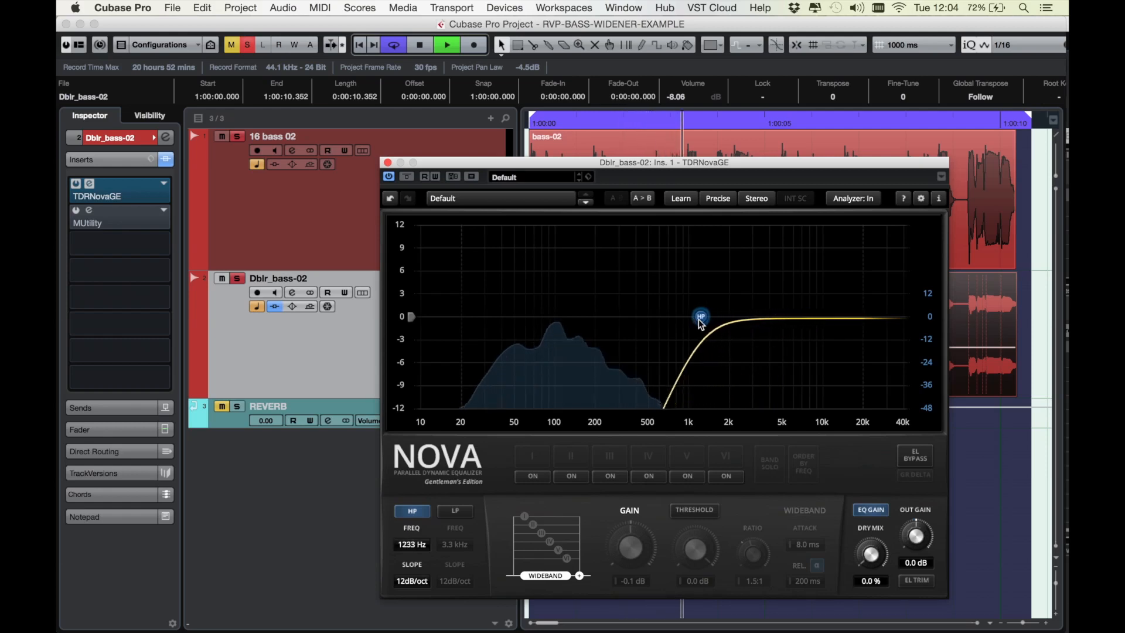
drag(700, 318, 672, 317)
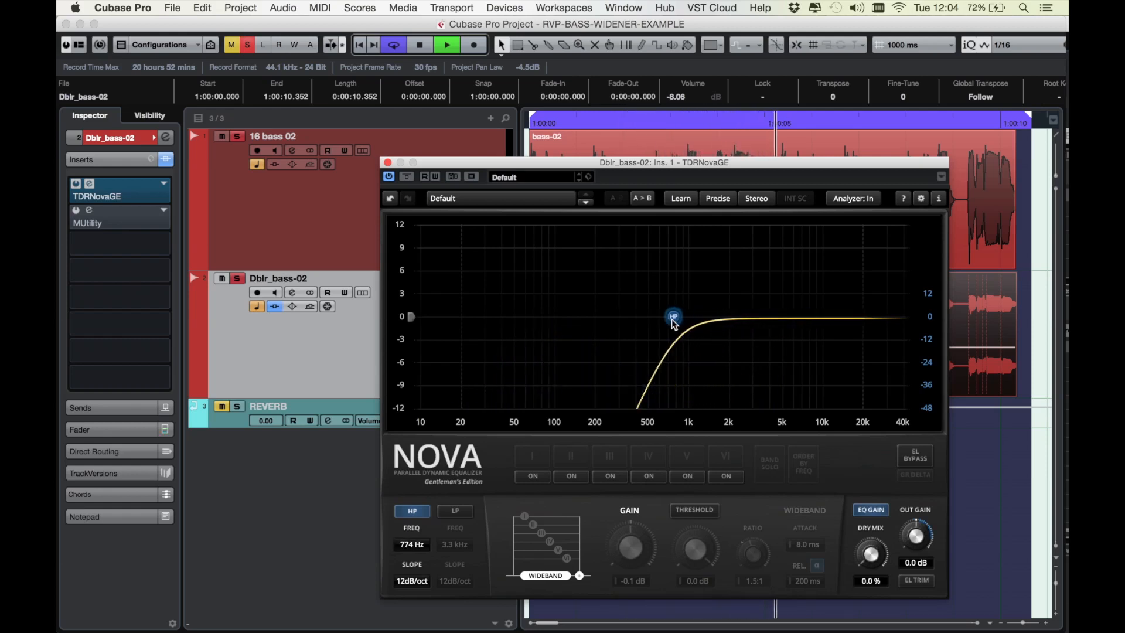
drag(672, 315, 608, 316)
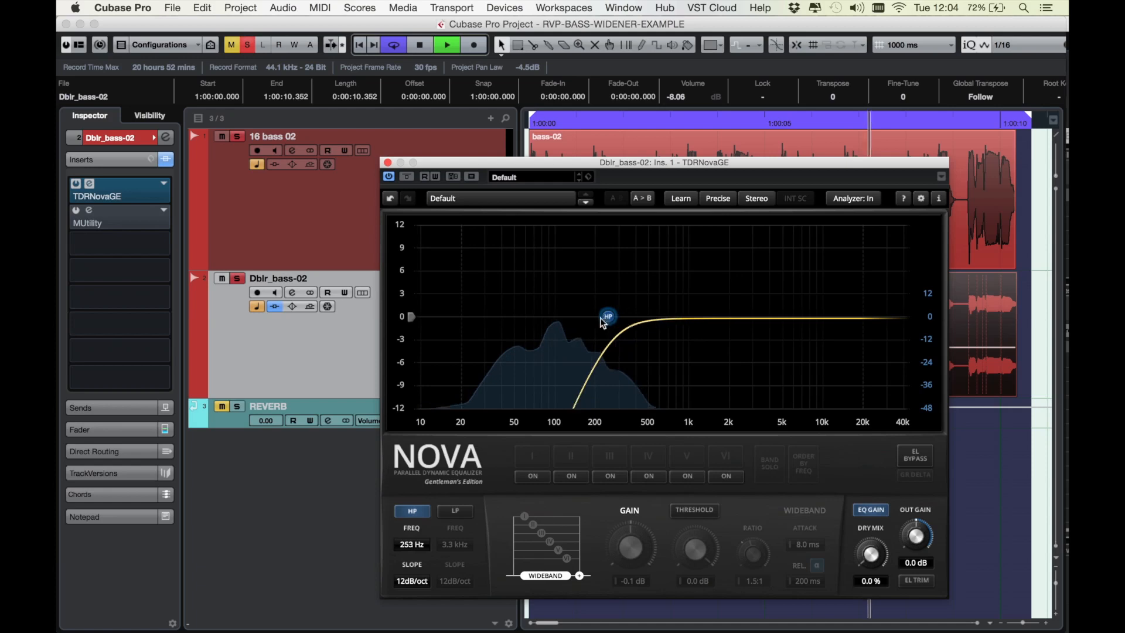
drag(608, 315, 531, 315)
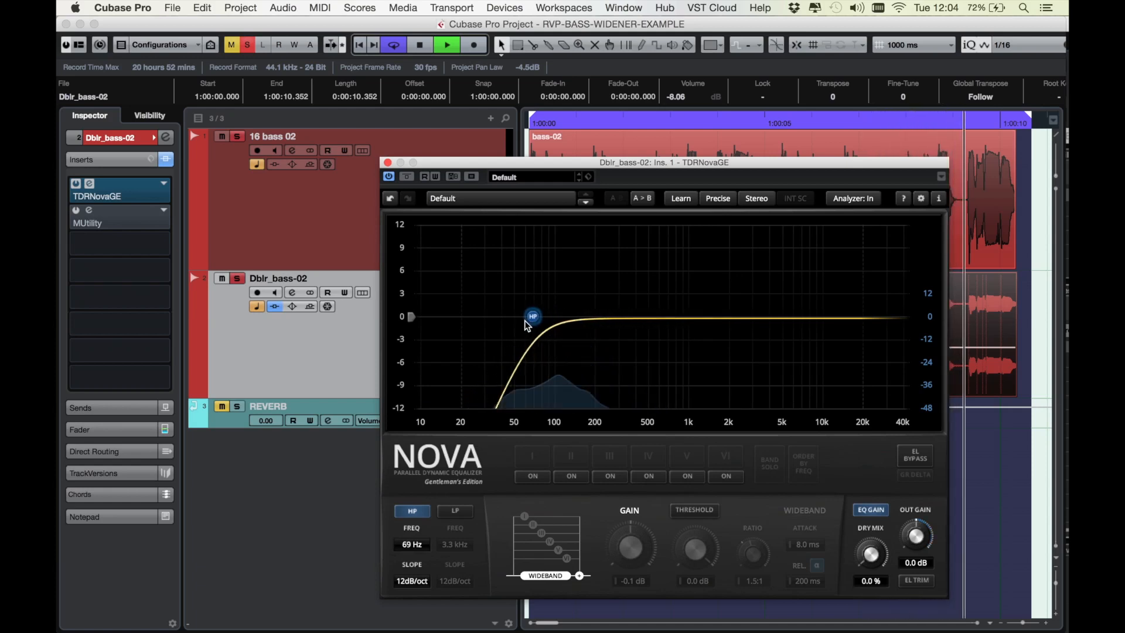
drag(533, 316, 443, 316)
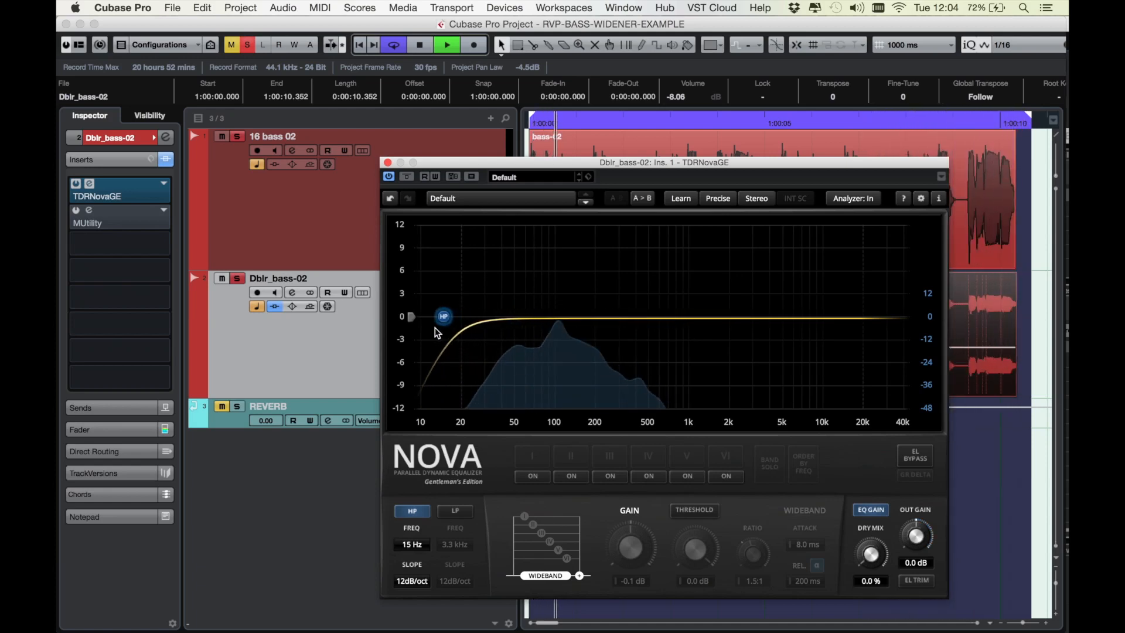
drag(442, 315, 604, 315)
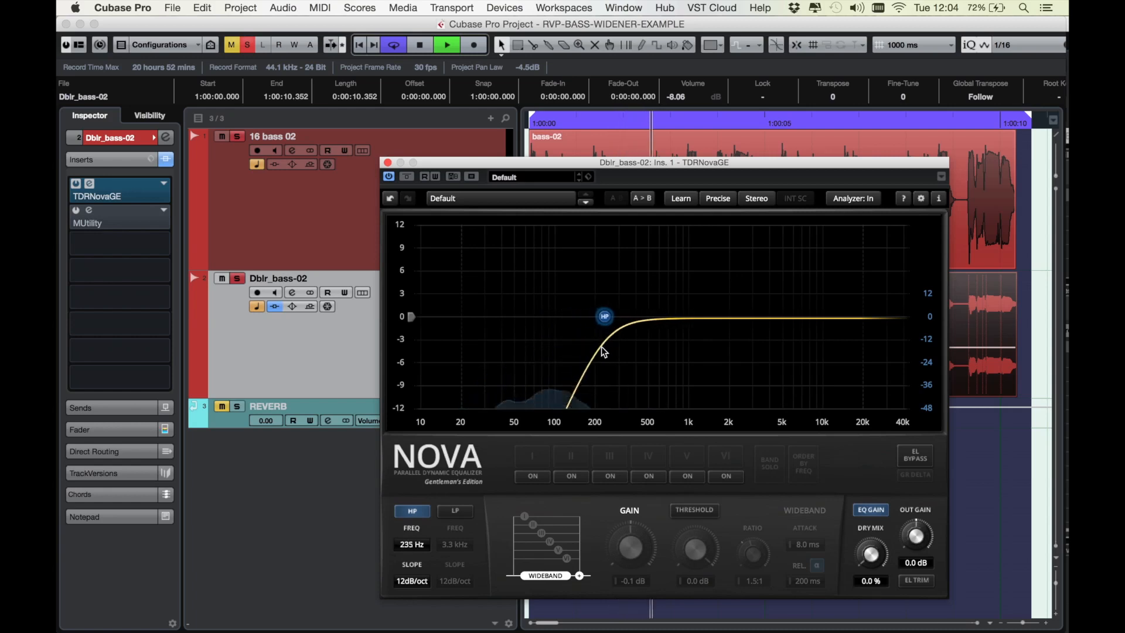
drag(603, 315, 608, 315)
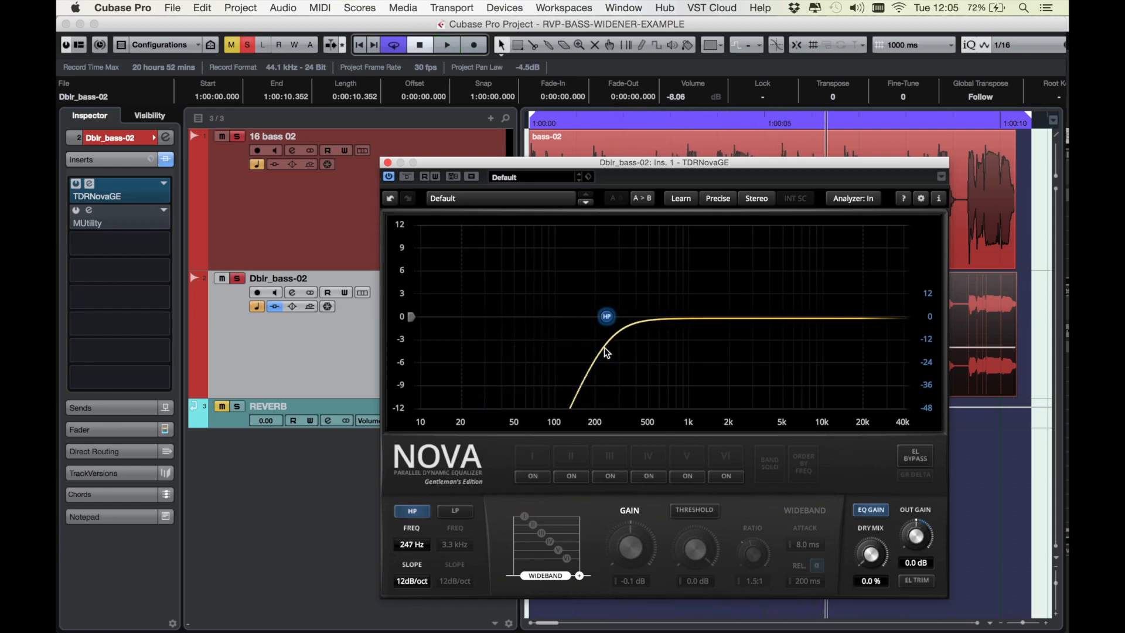
mouse_move(510, 168)
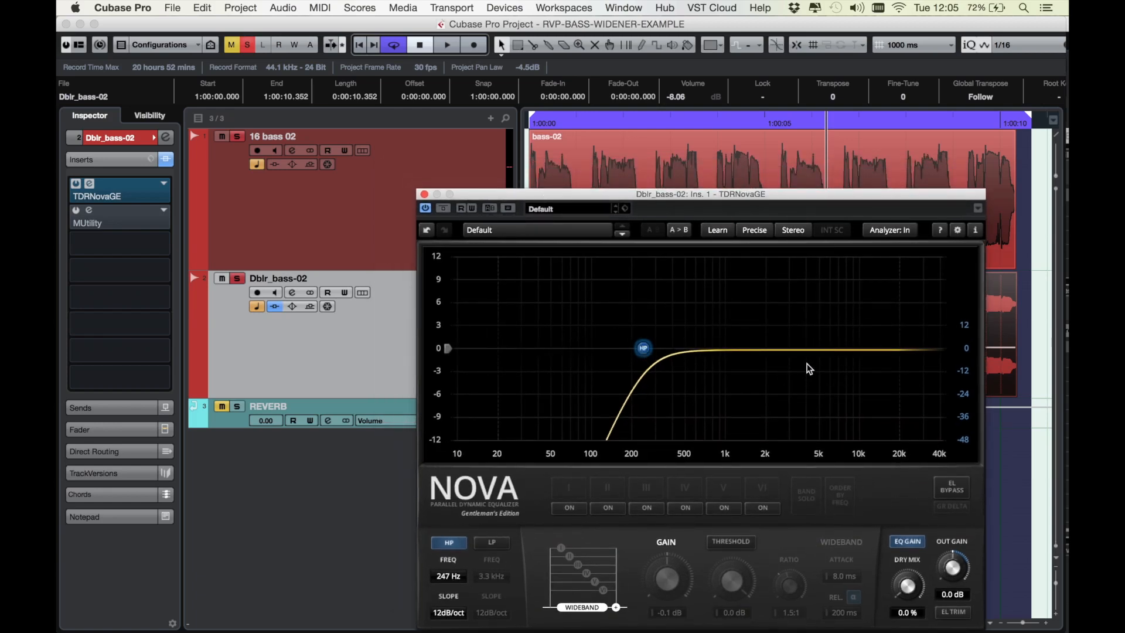
mouse_move(824, 390)
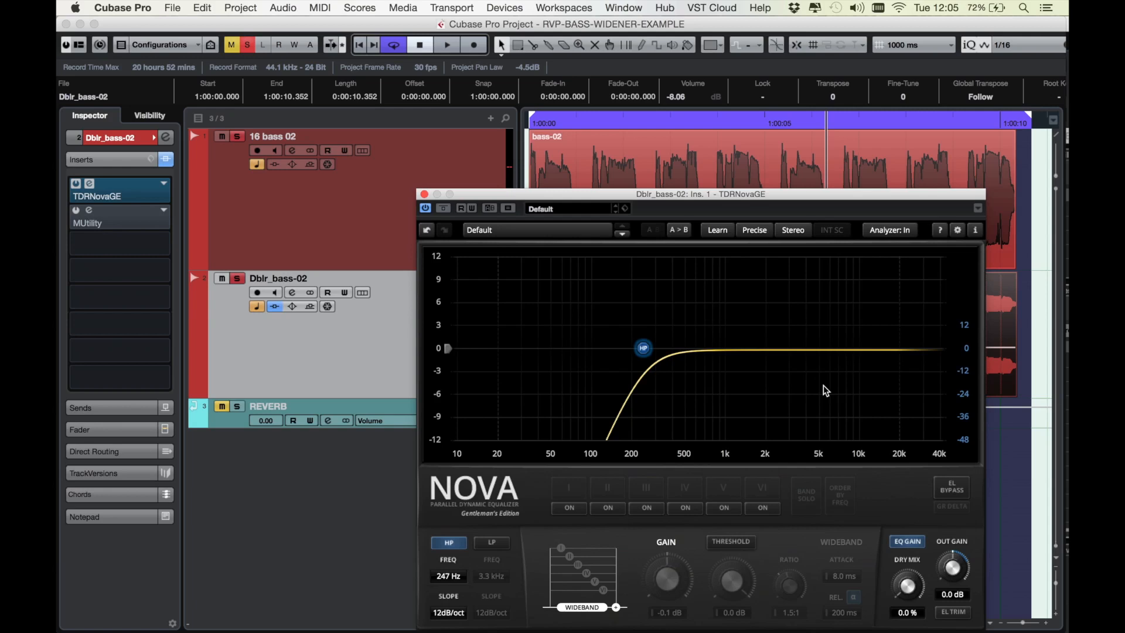
mouse_move(809, 381)
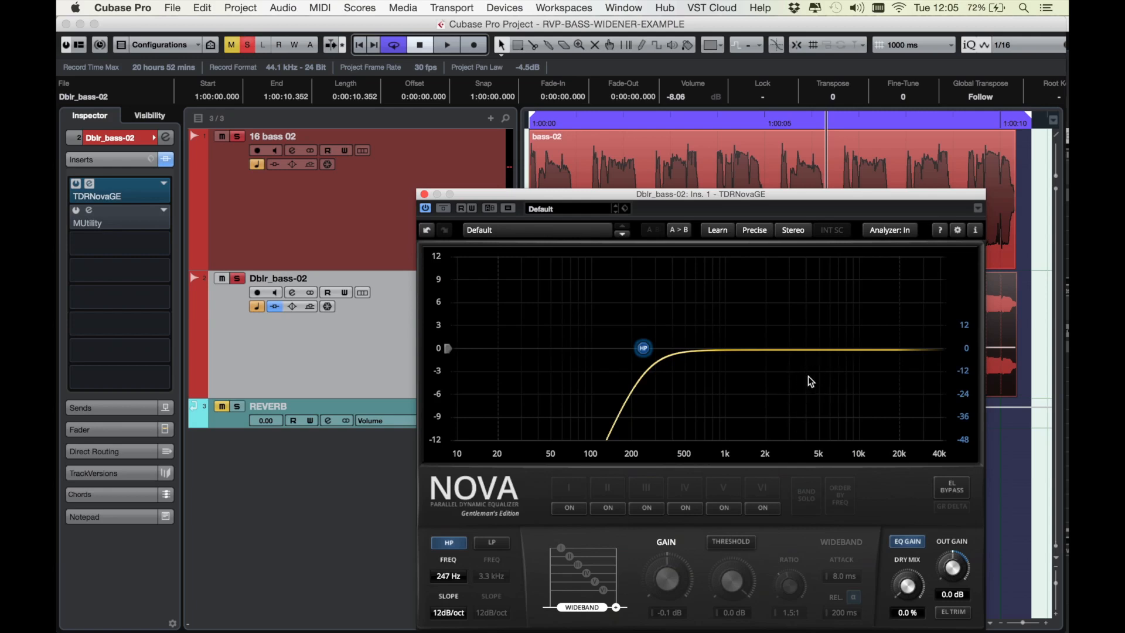
mouse_move(859, 359)
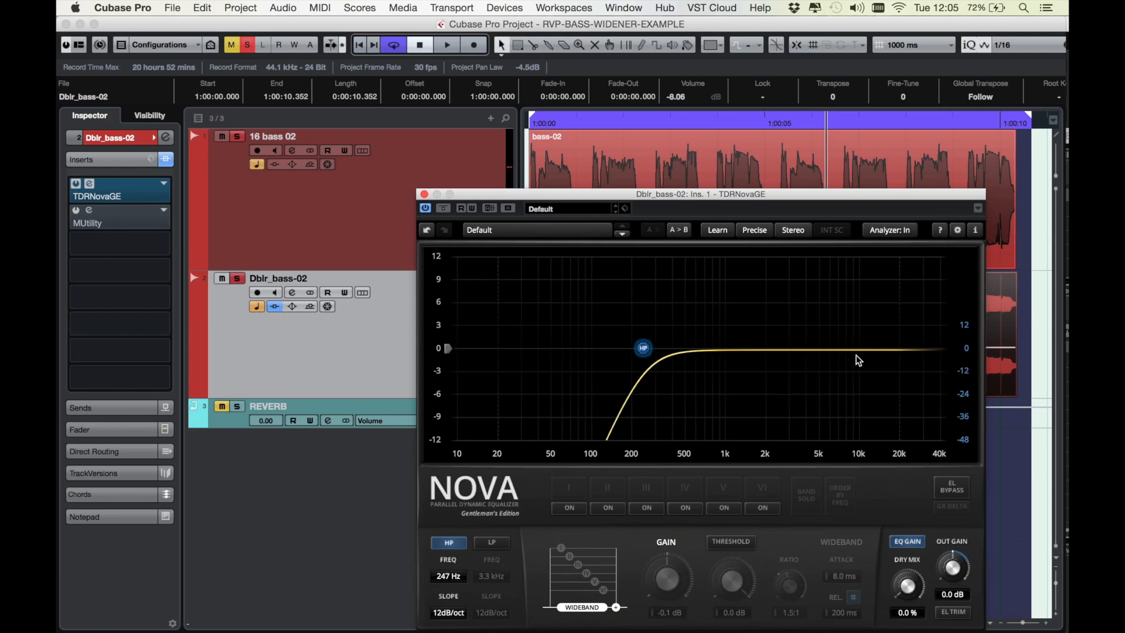
mouse_move(742, 352)
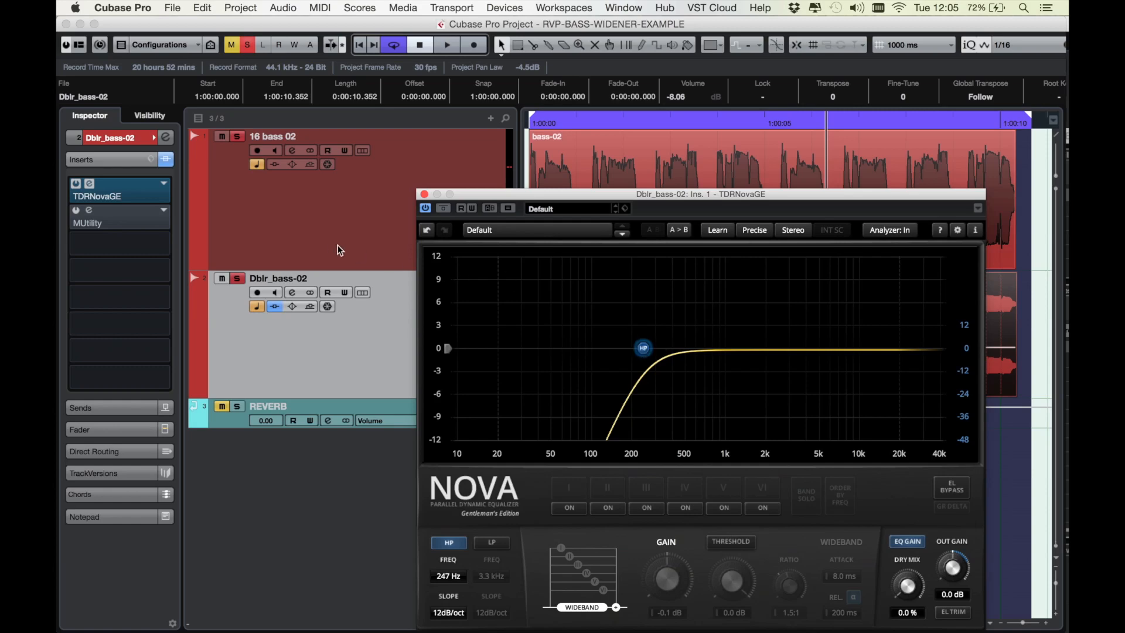
mouse_move(464, 200)
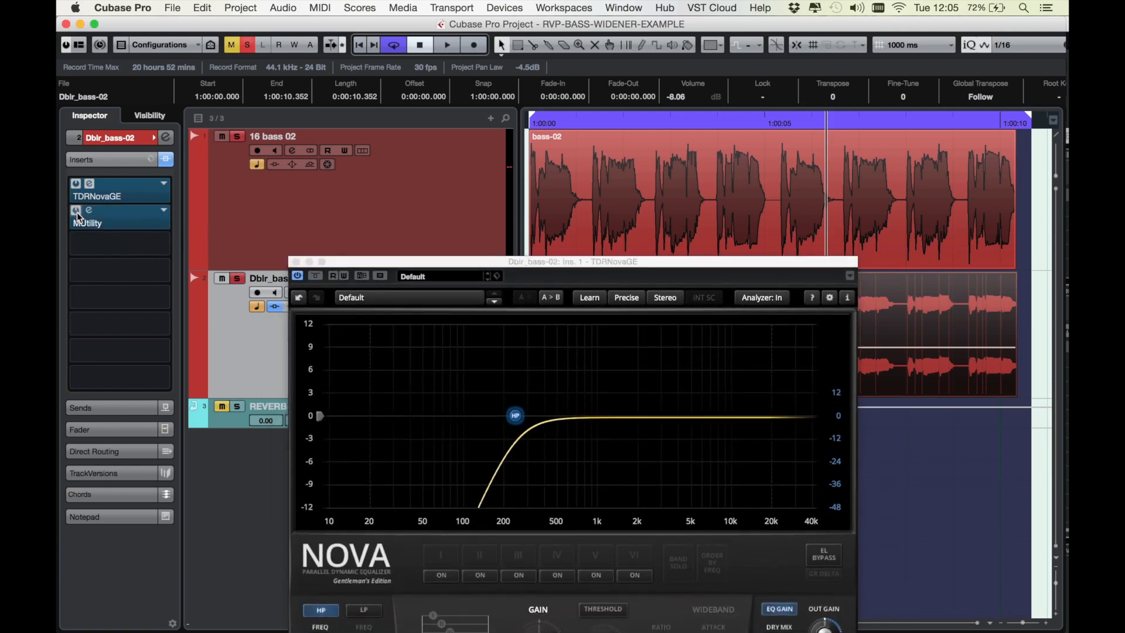
Bring up the doubled track's MUtility to check its centered panorama and no inversion
click(76, 209)
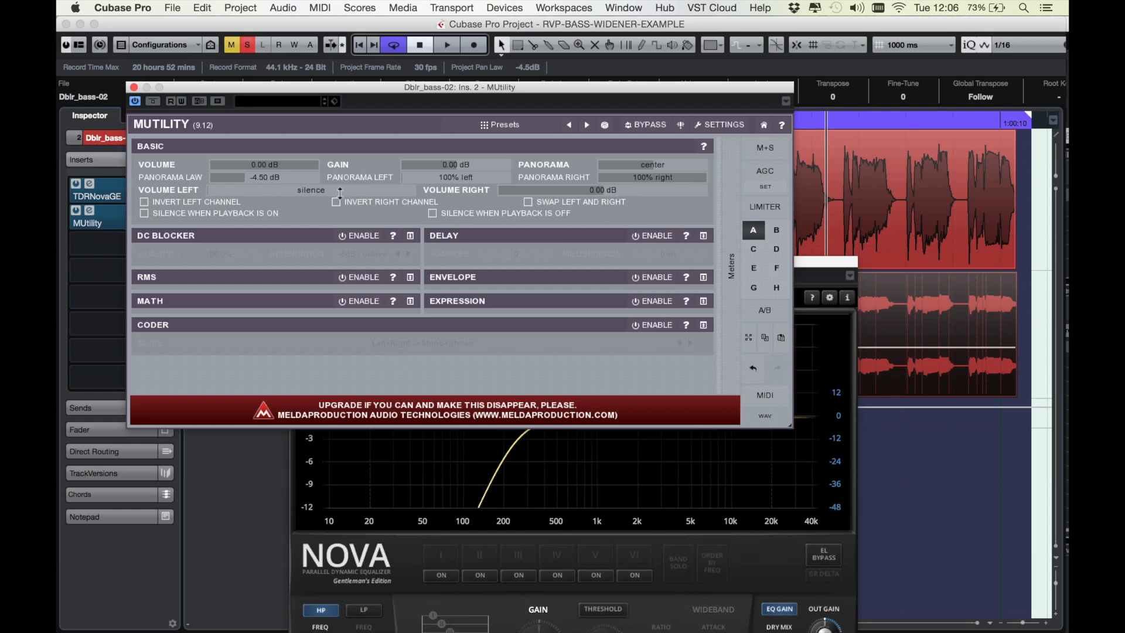
mouse_move(531, 191)
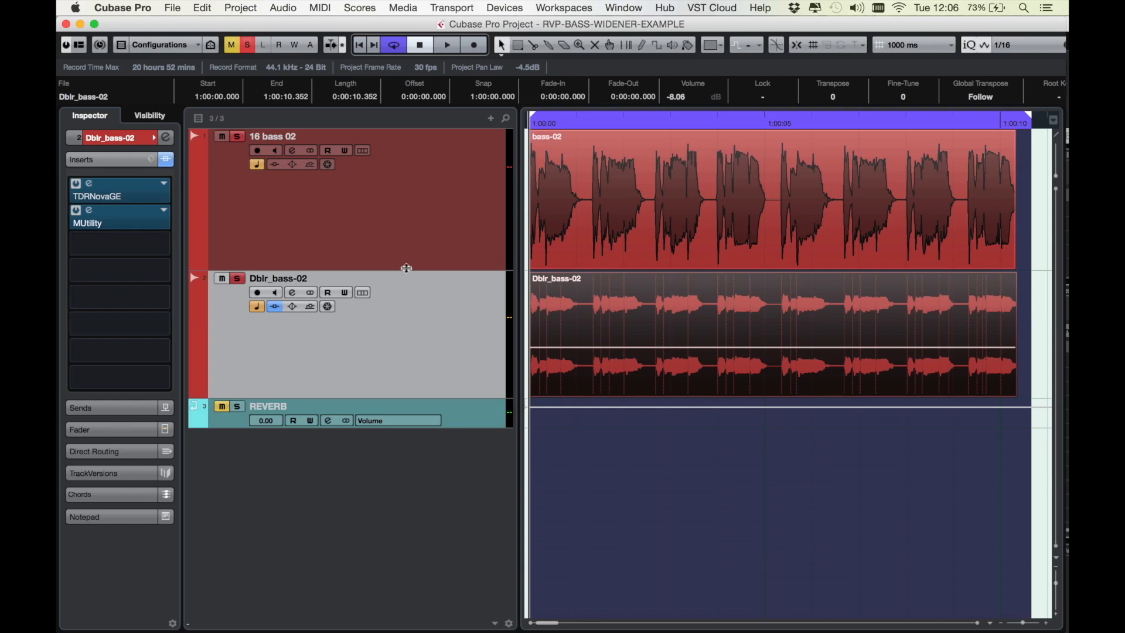
mouse_move(514, 153)
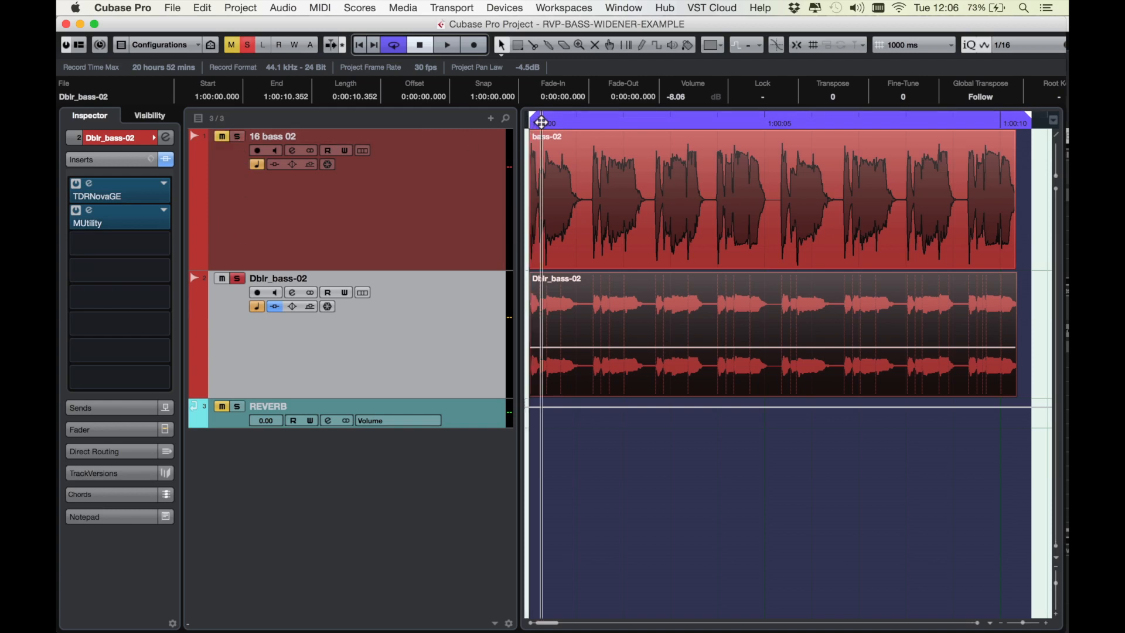
click(446, 44)
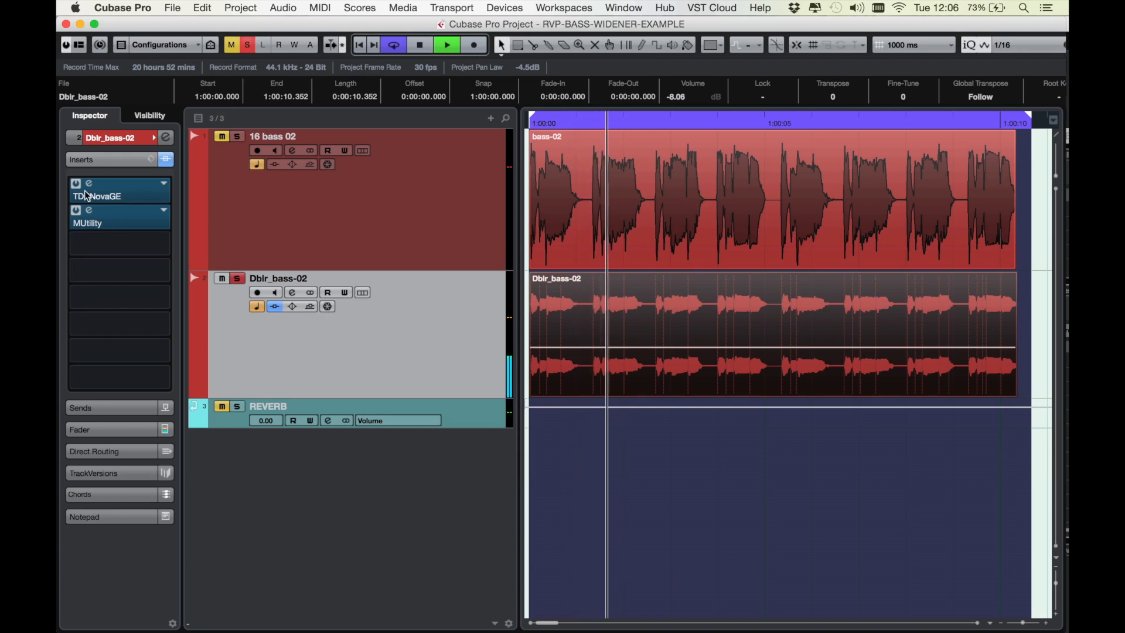
click(419, 45)
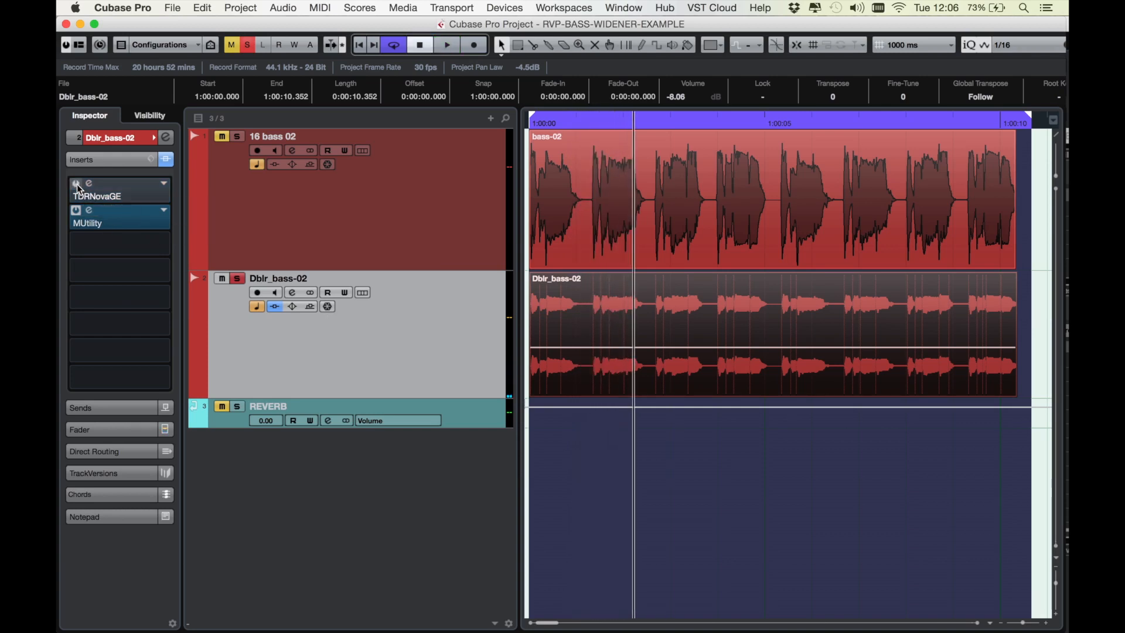
click(445, 44)
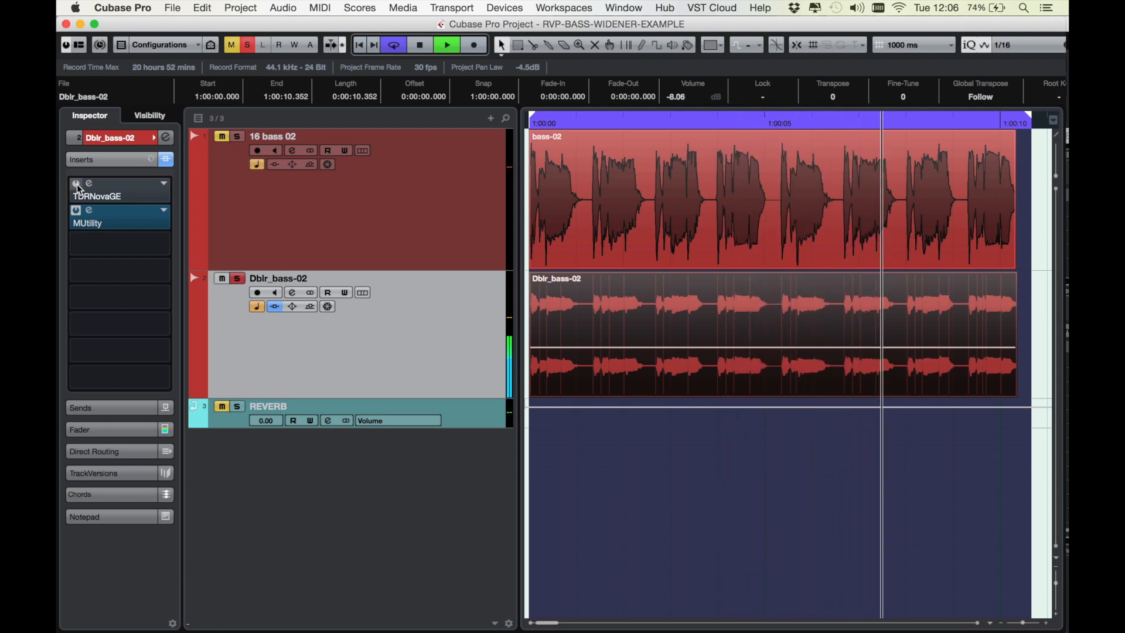
click(419, 45)
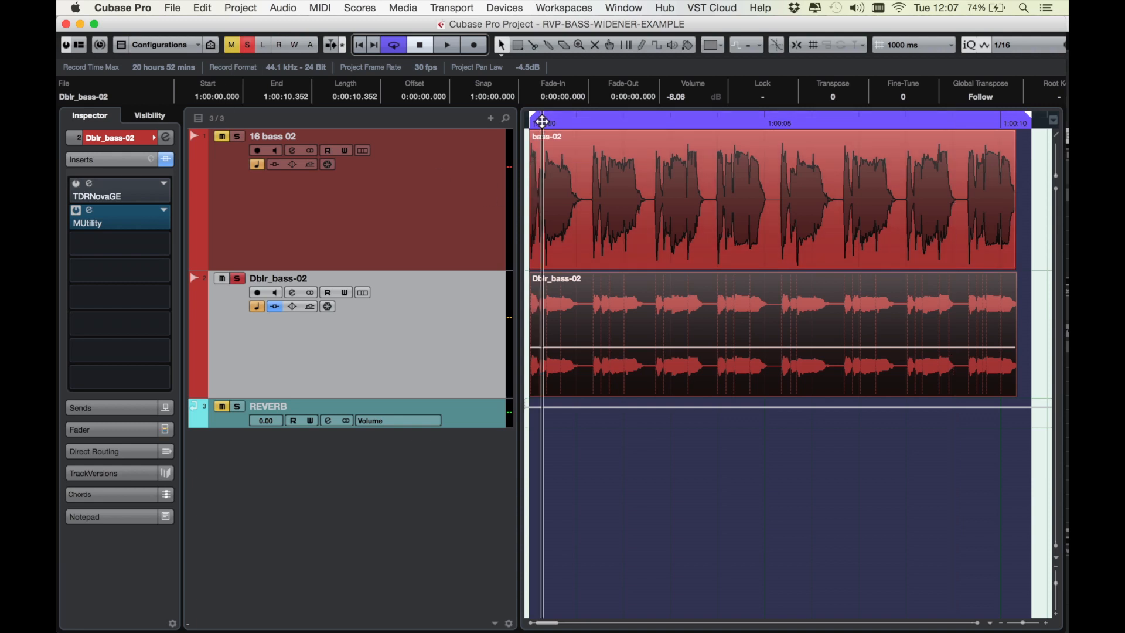
mouse_move(238, 136)
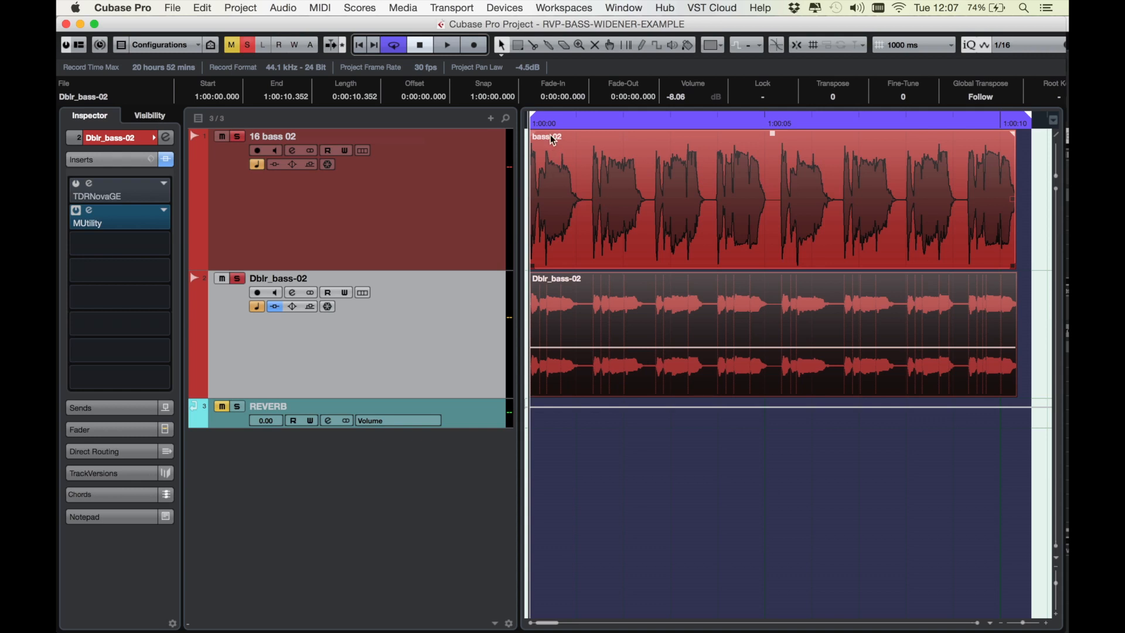
click(445, 44)
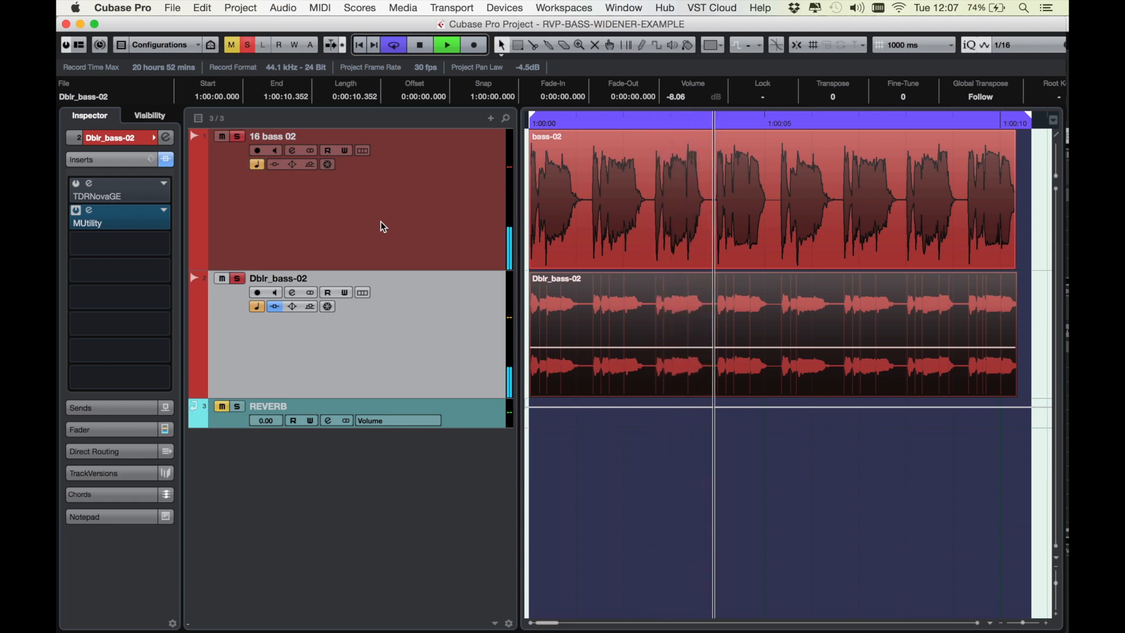
click(419, 44)
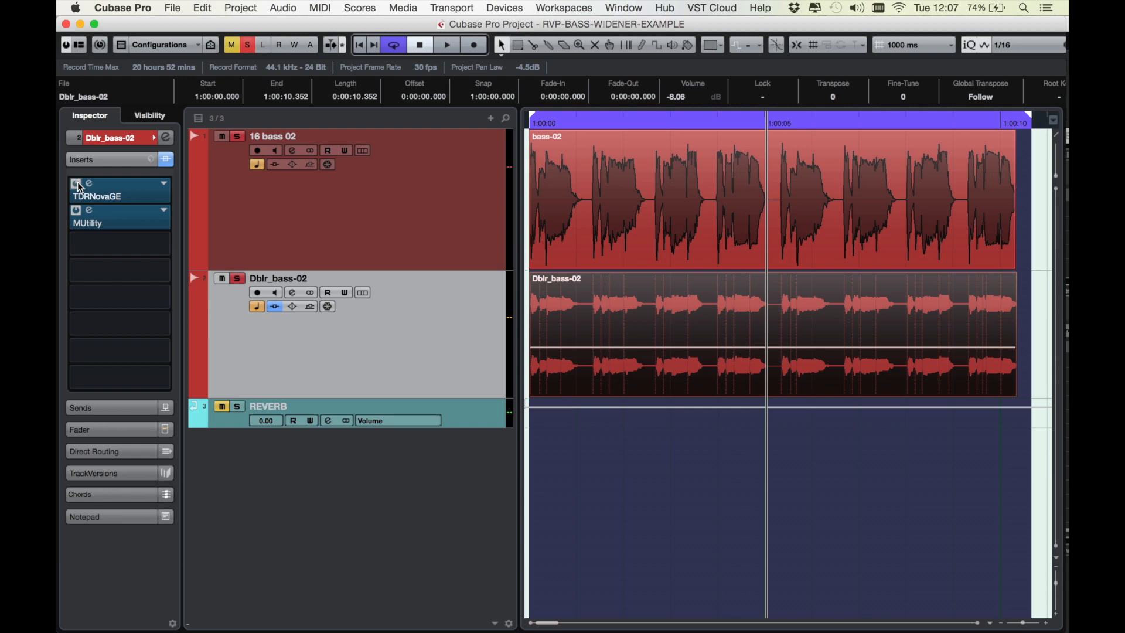
During playback, lower the doubled track's Nova high-pass to 103 Hz
click(89, 182)
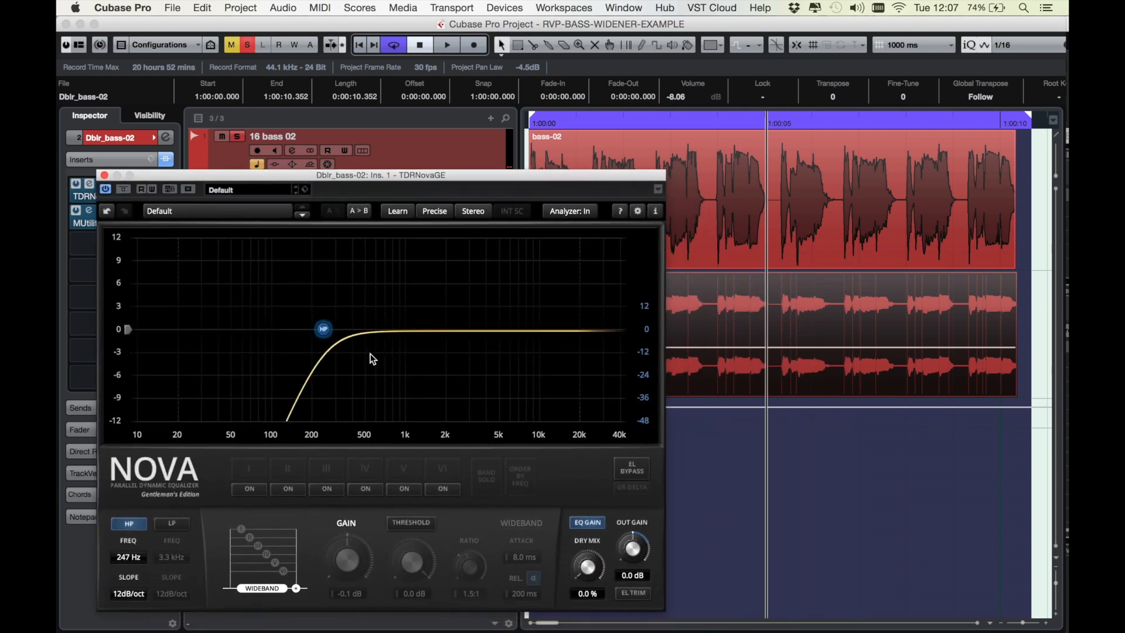
drag(380, 175, 398, 251)
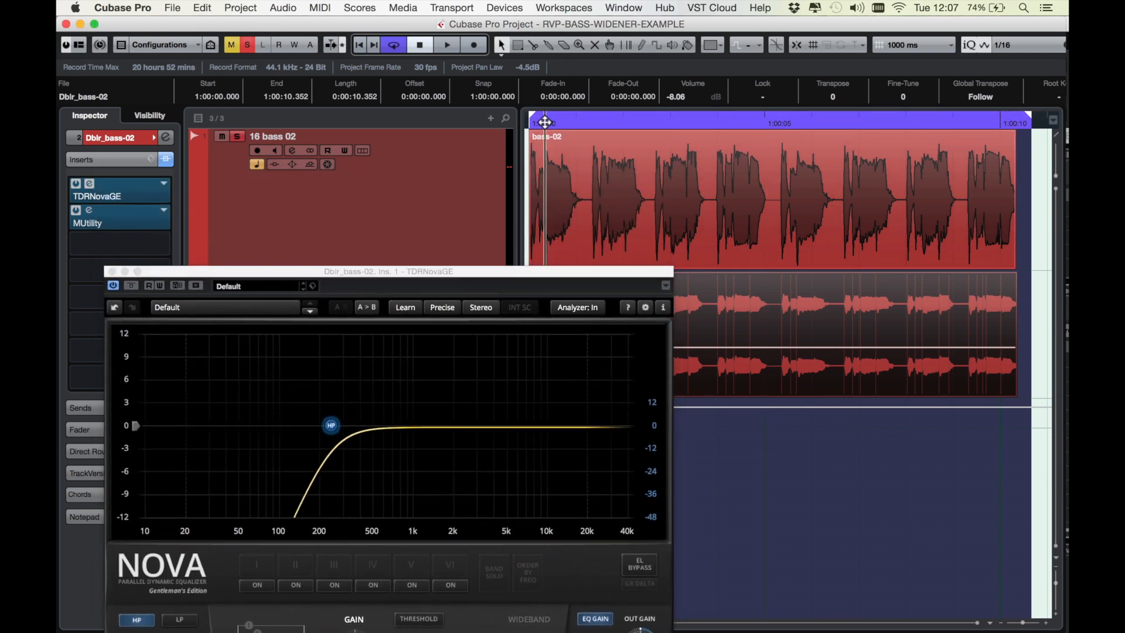
click(445, 44)
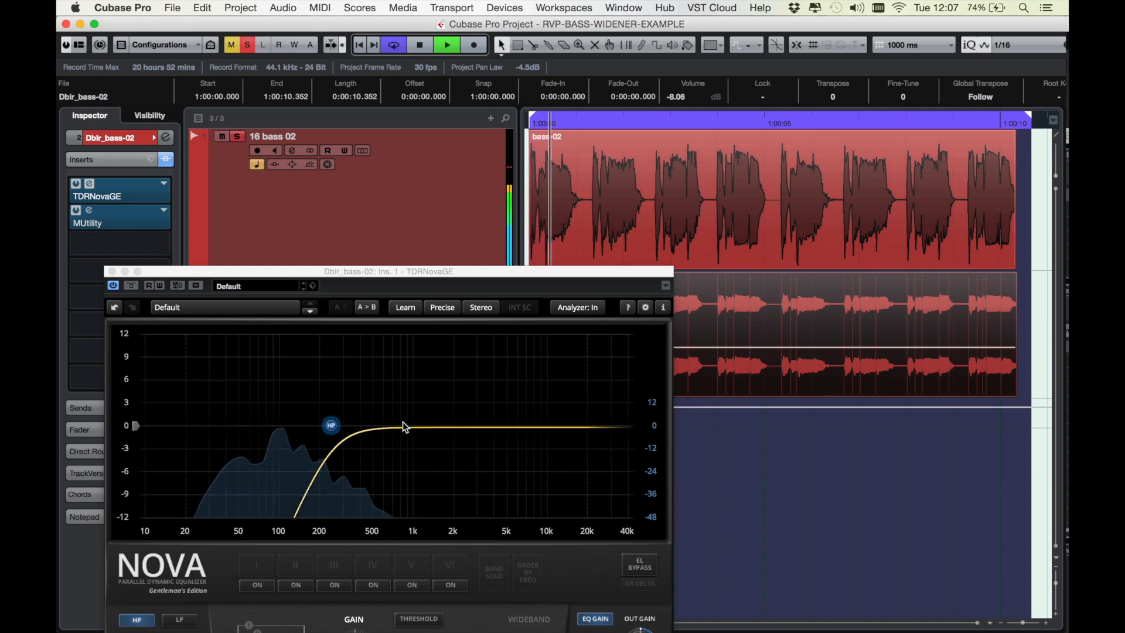
drag(330, 424, 274, 424)
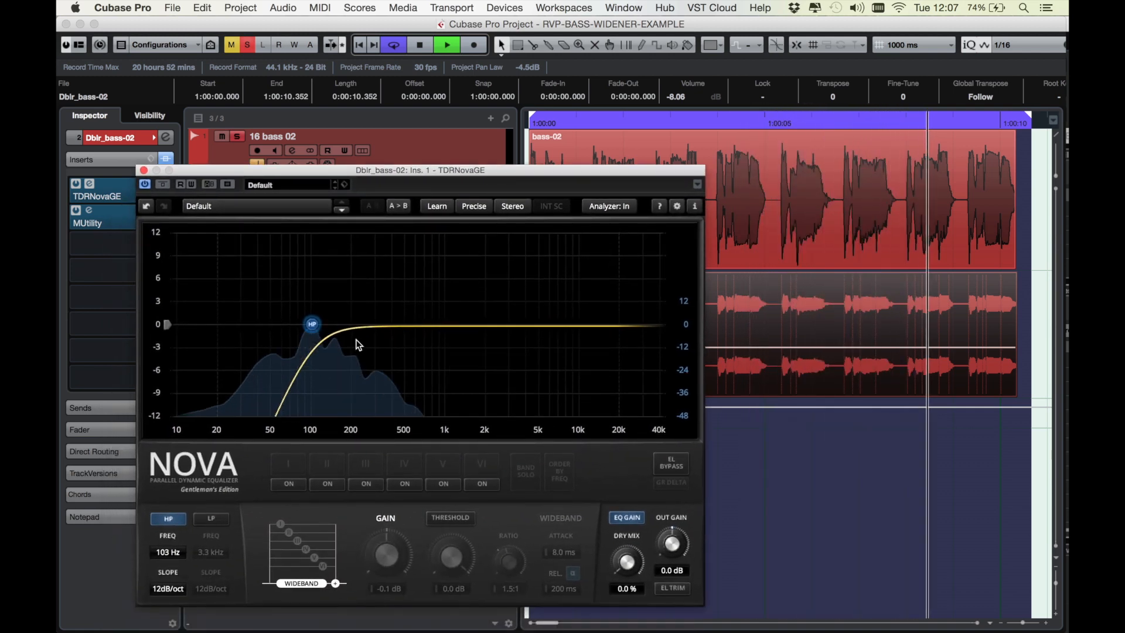
Enable the Nova low-pass band at 2.7 kHz and close the EQ
click(211, 518)
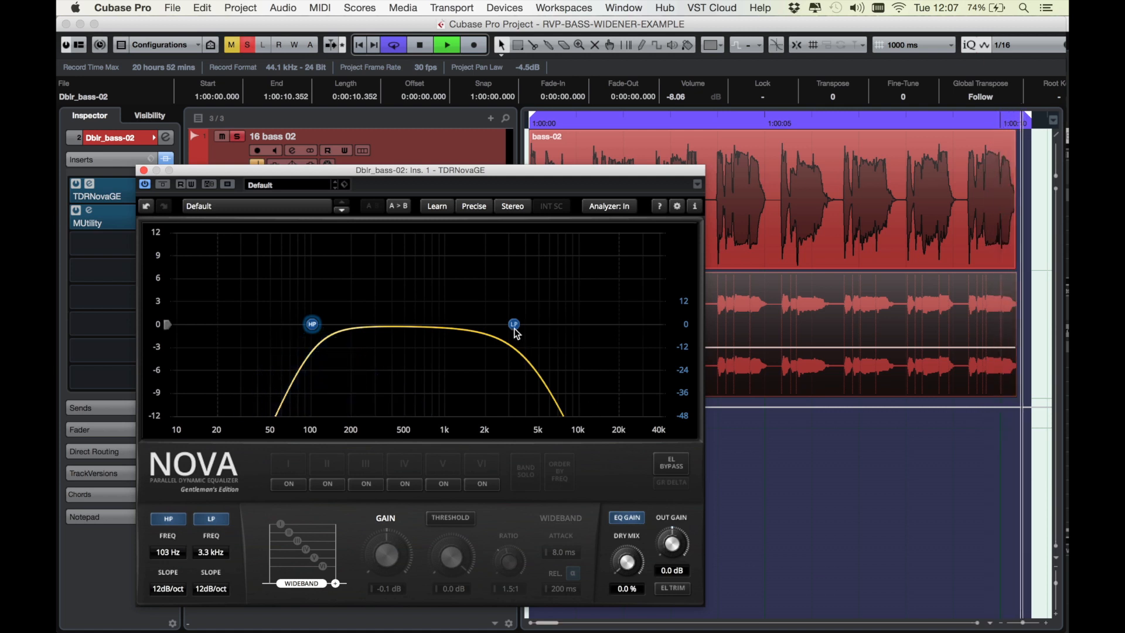
drag(513, 324, 459, 325)
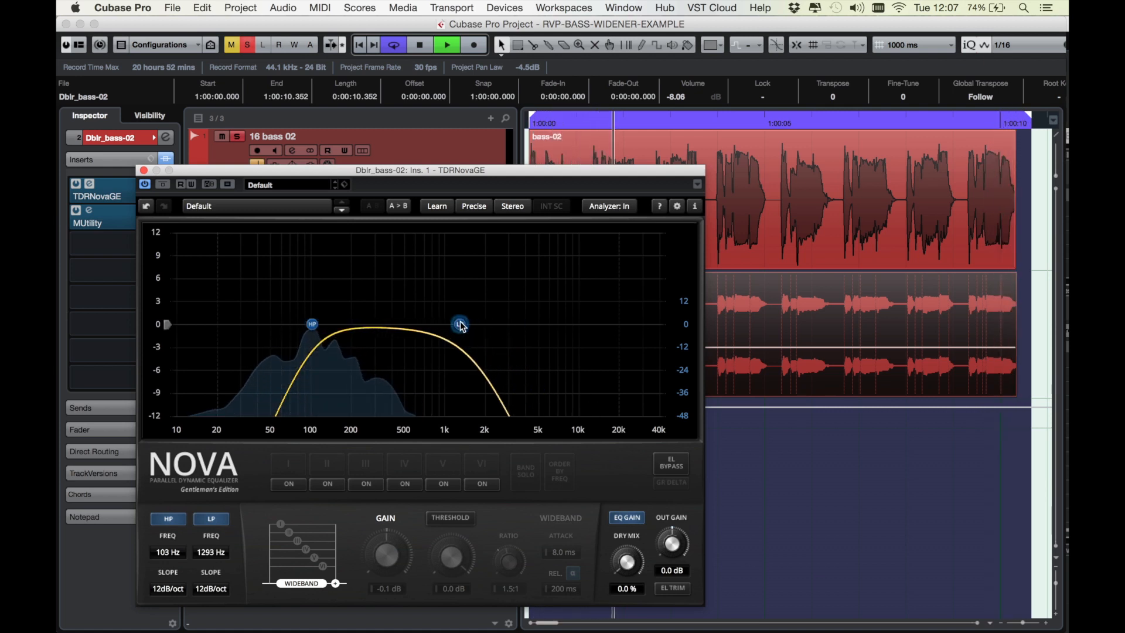
drag(459, 323, 503, 324)
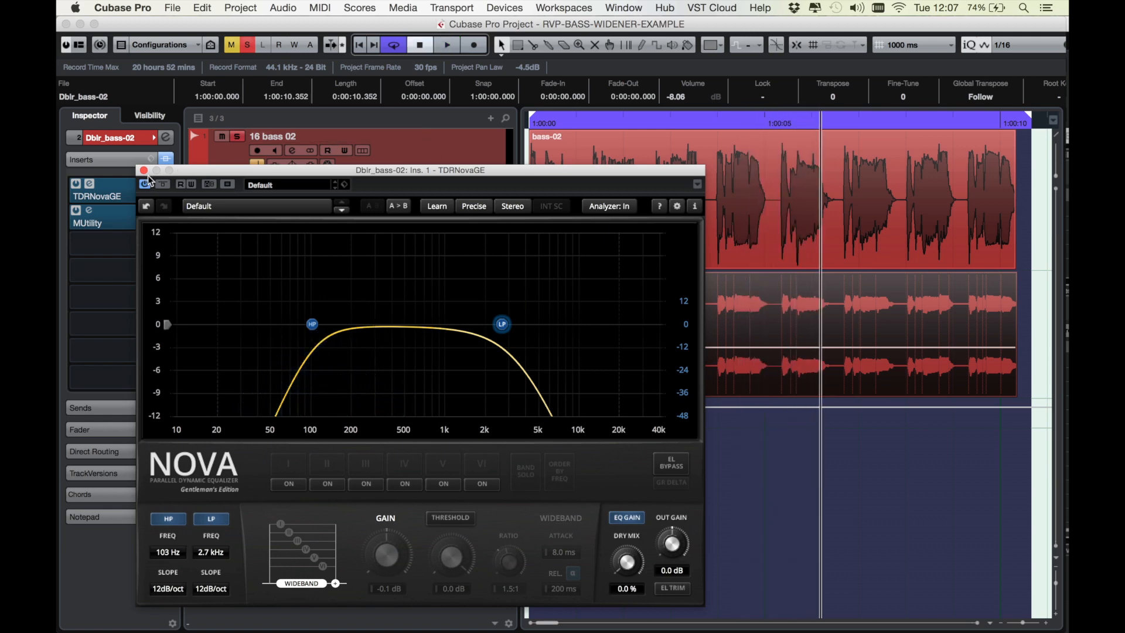
click(143, 170)
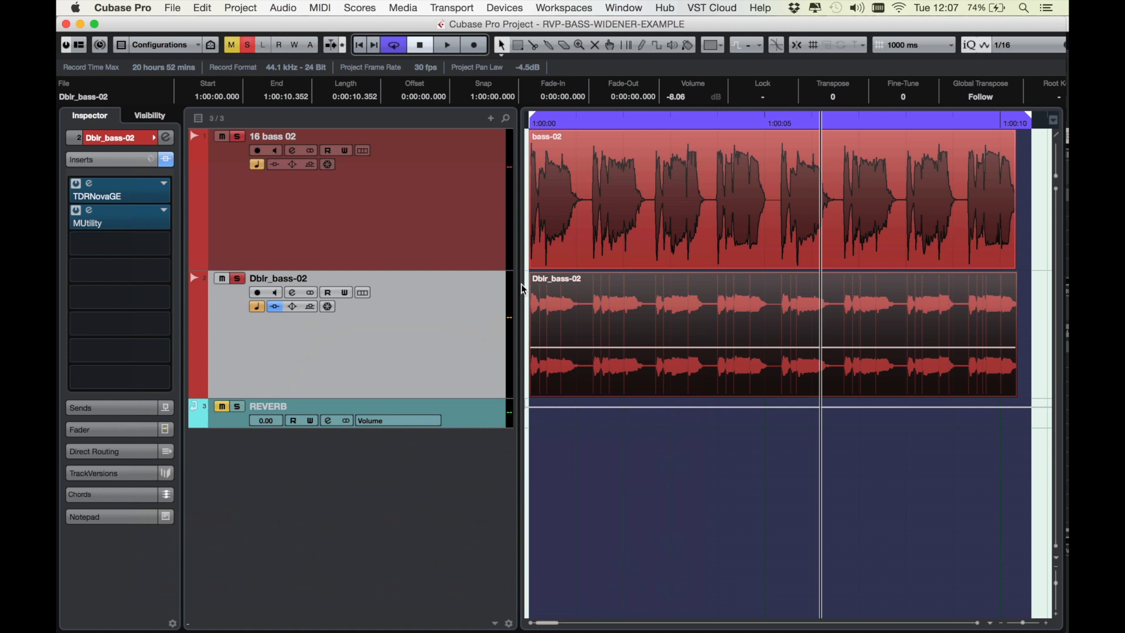
mouse_move(315, 226)
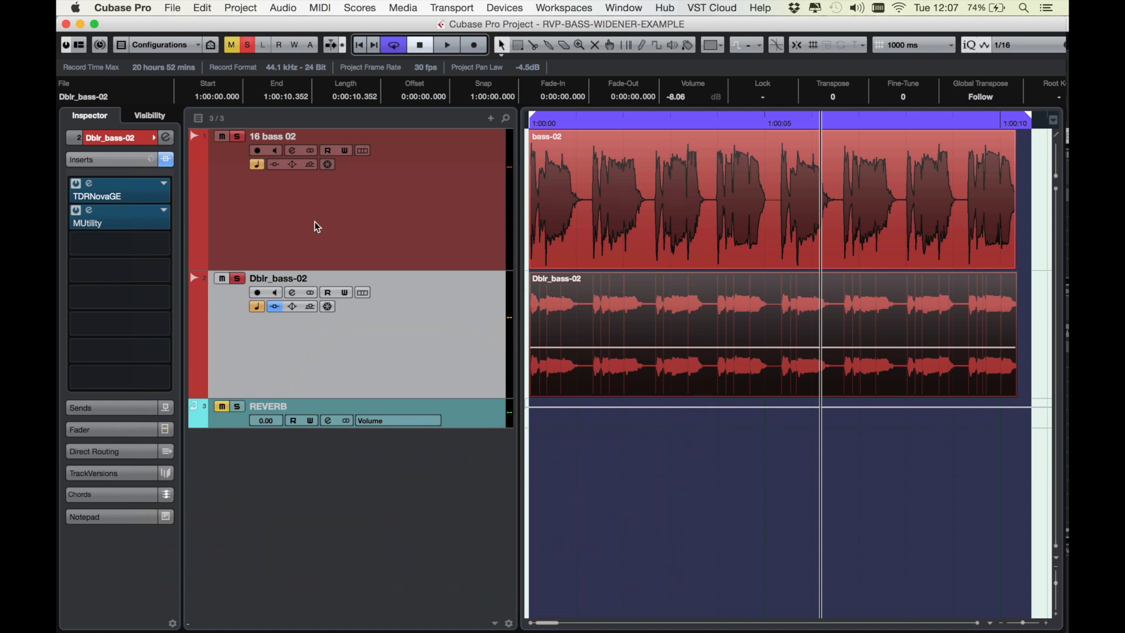
double_click(267, 405)
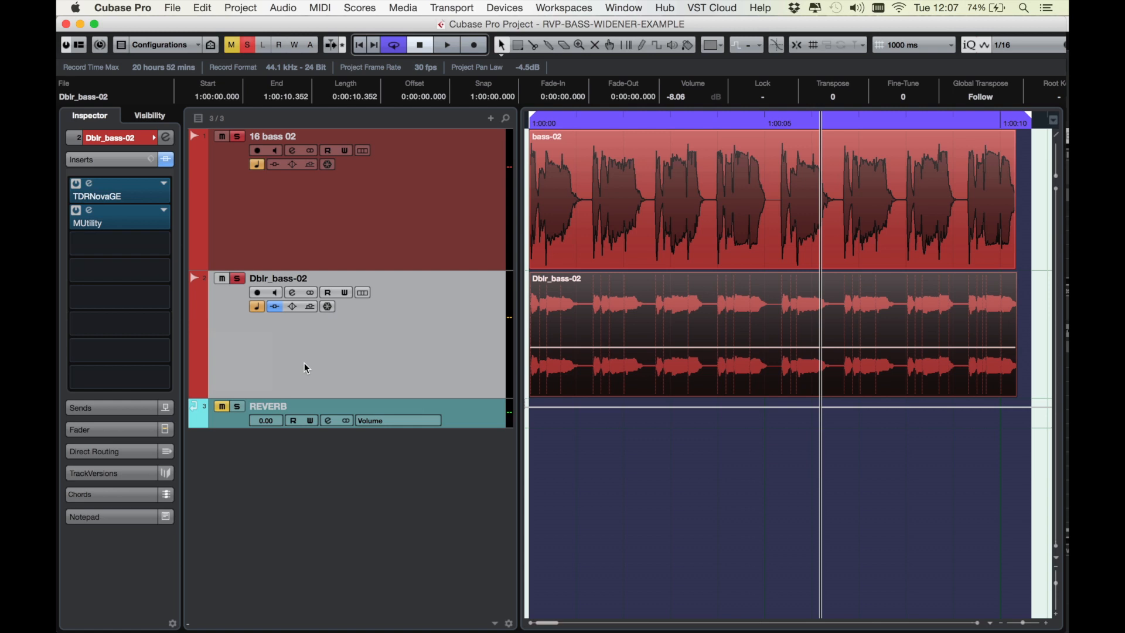
mouse_move(271, 397)
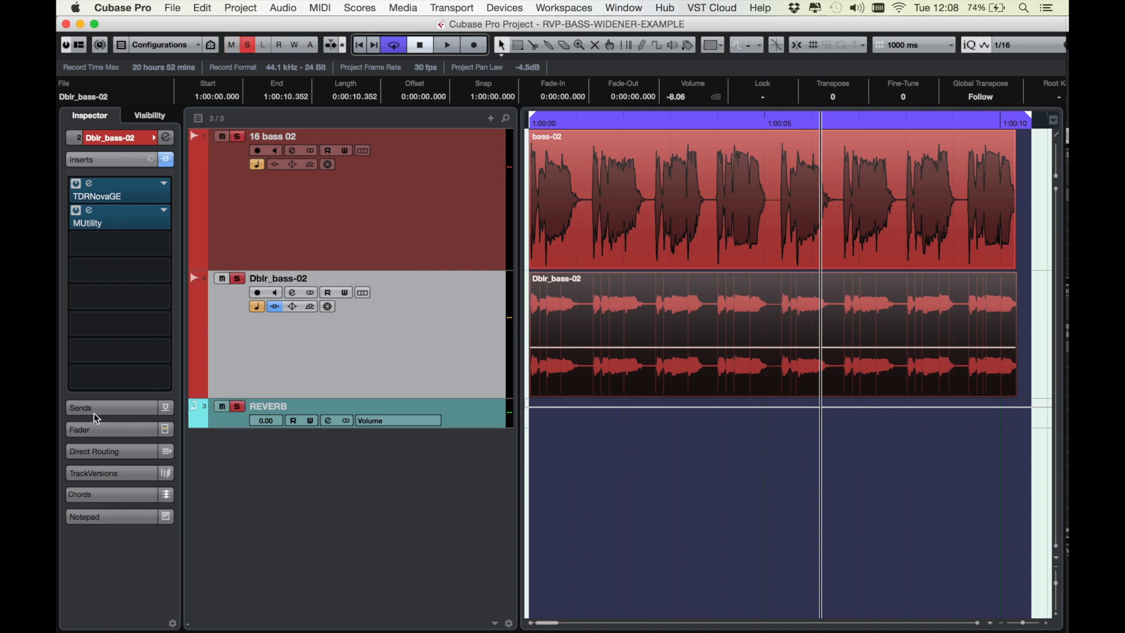
click(80, 407)
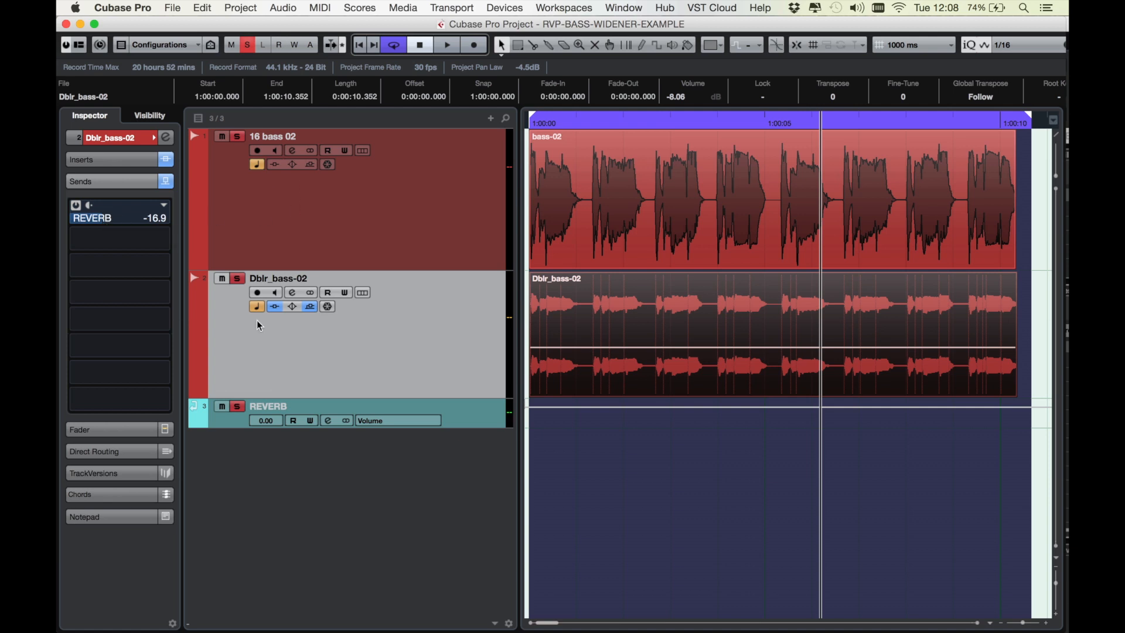
mouse_move(122, 219)
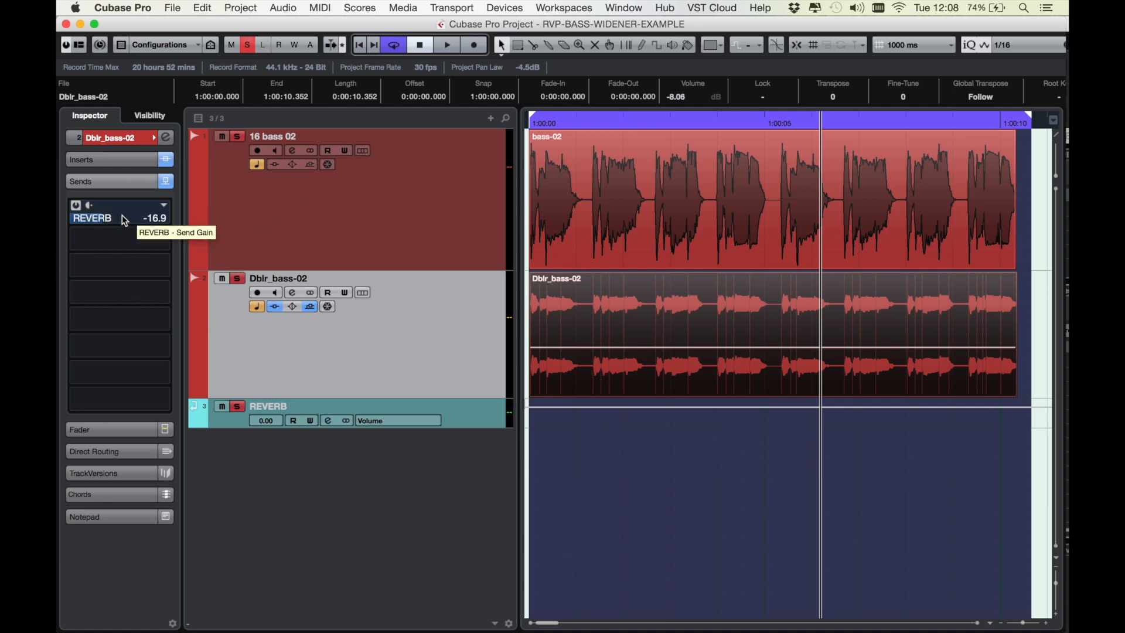
mouse_move(328, 427)
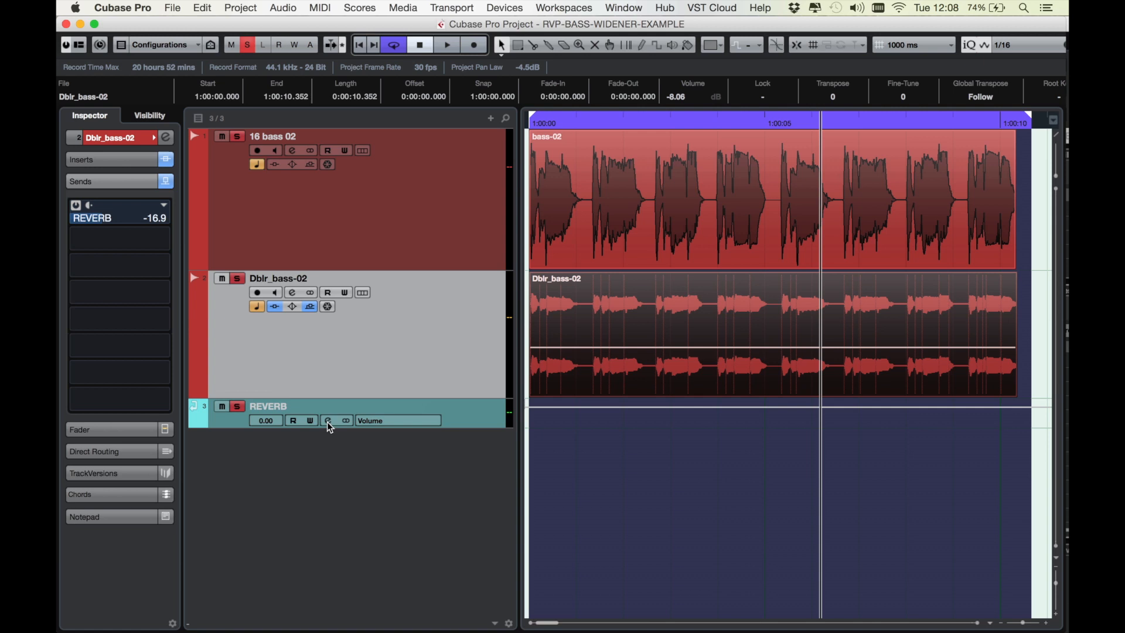
click(268, 405)
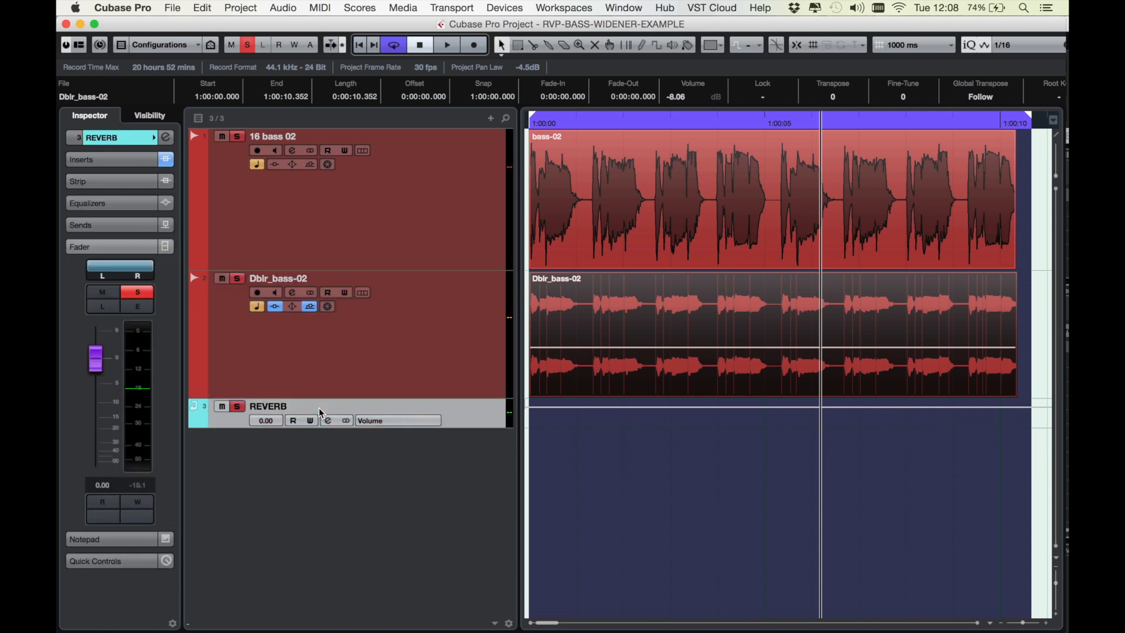
click(81, 159)
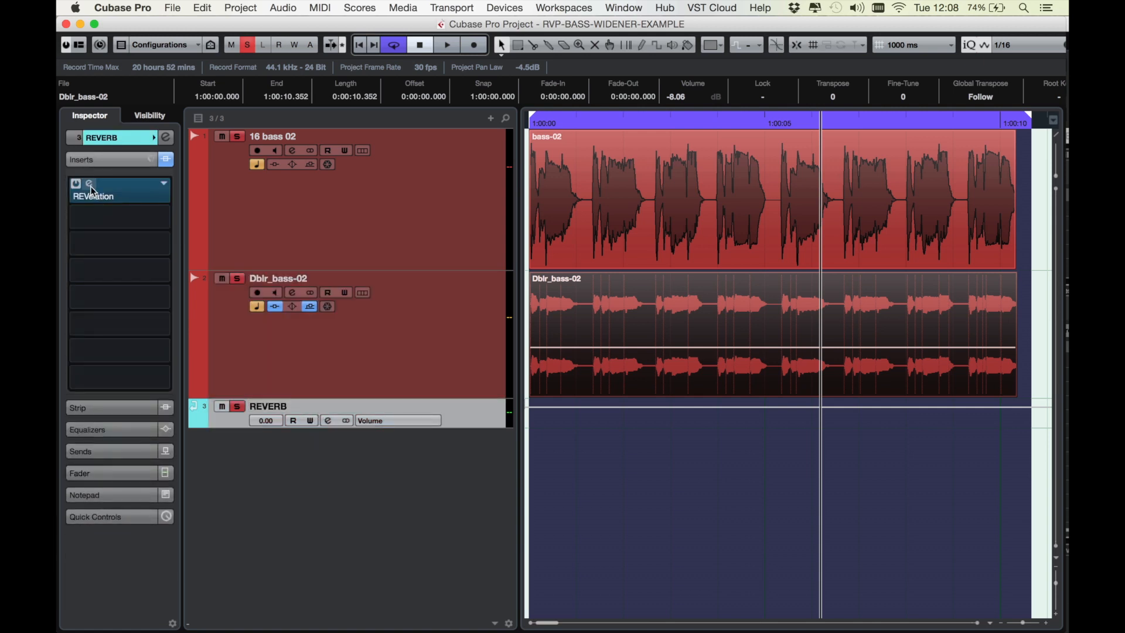
click(89, 184)
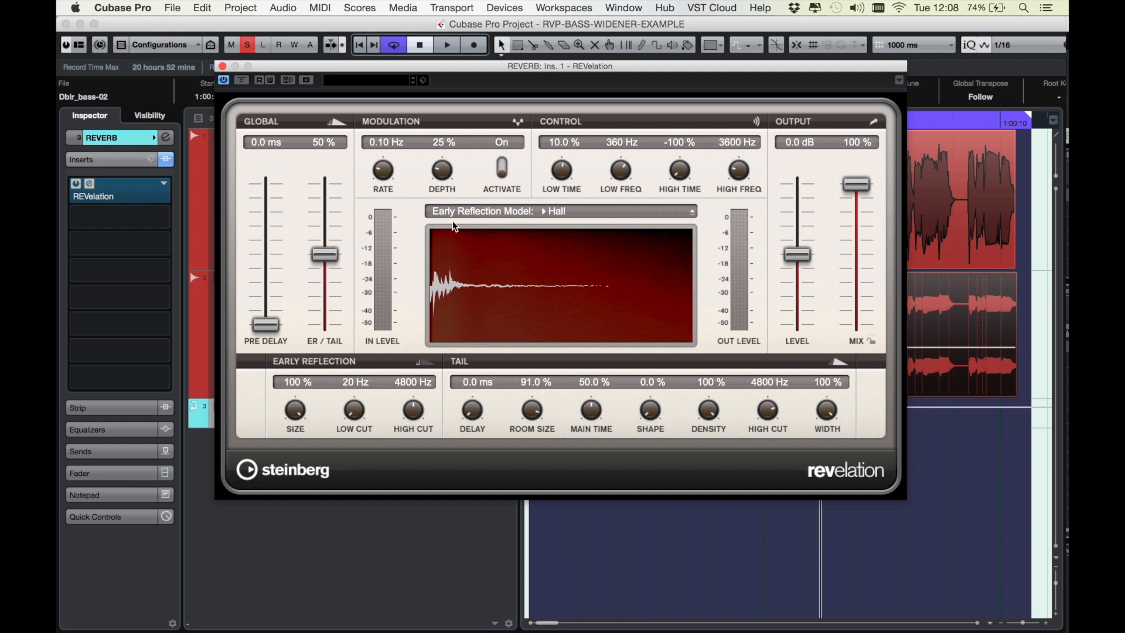
mouse_move(480, 210)
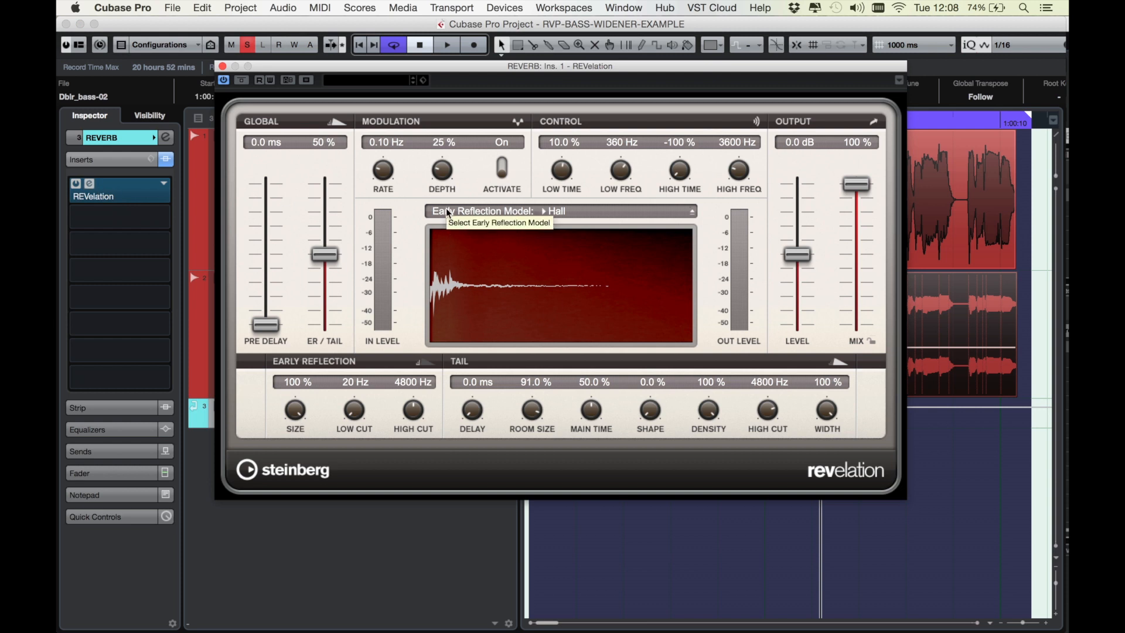
mouse_move(594, 213)
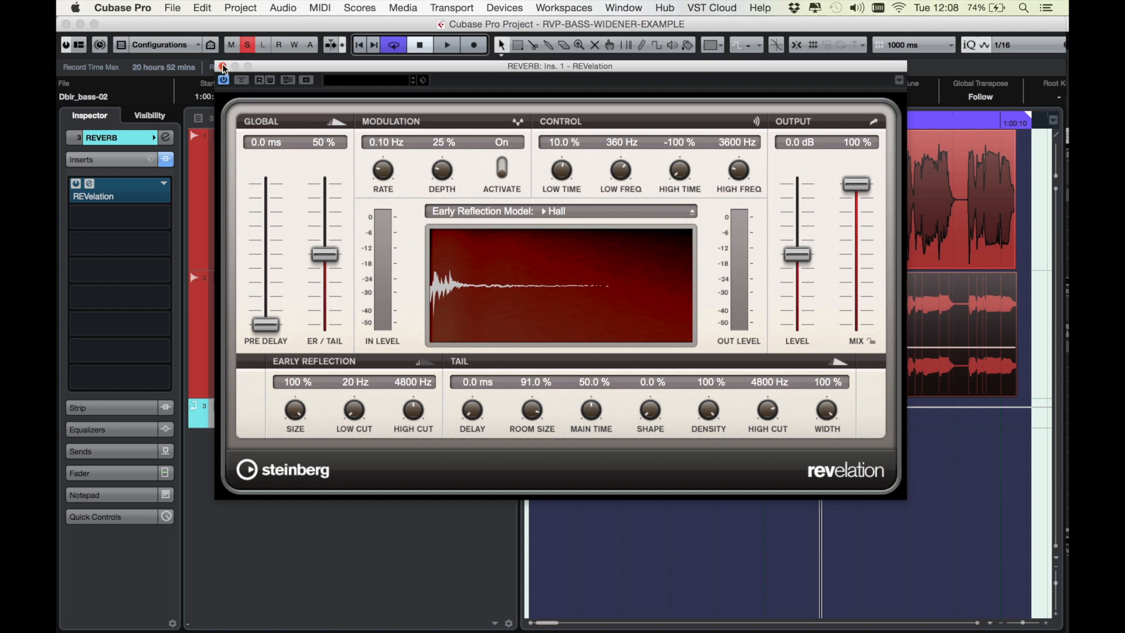
click(223, 67)
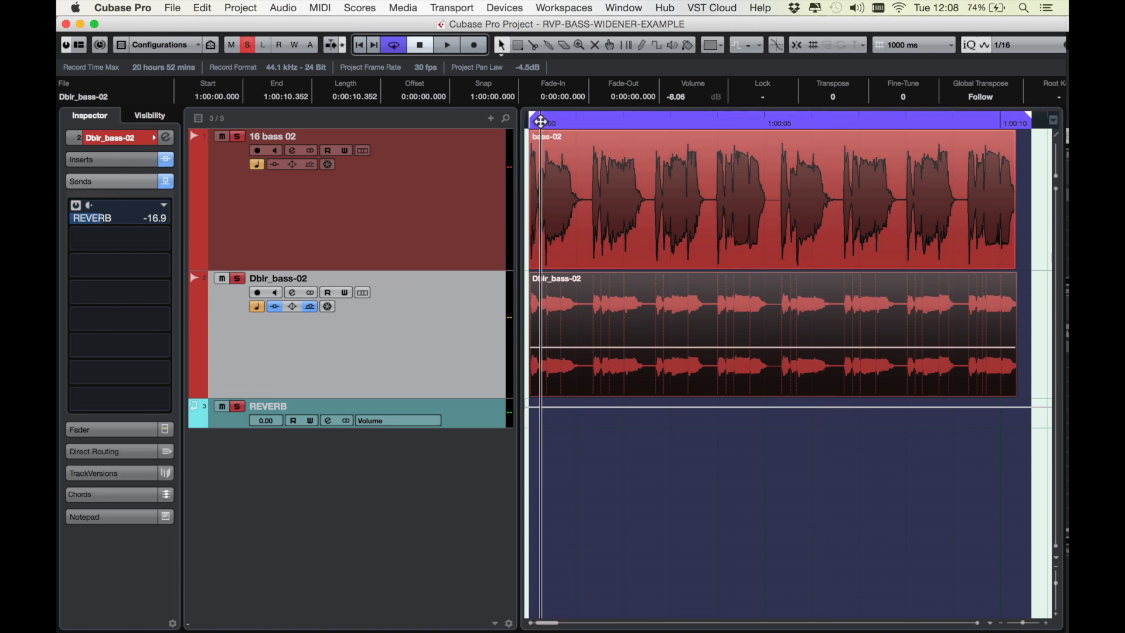
click(446, 45)
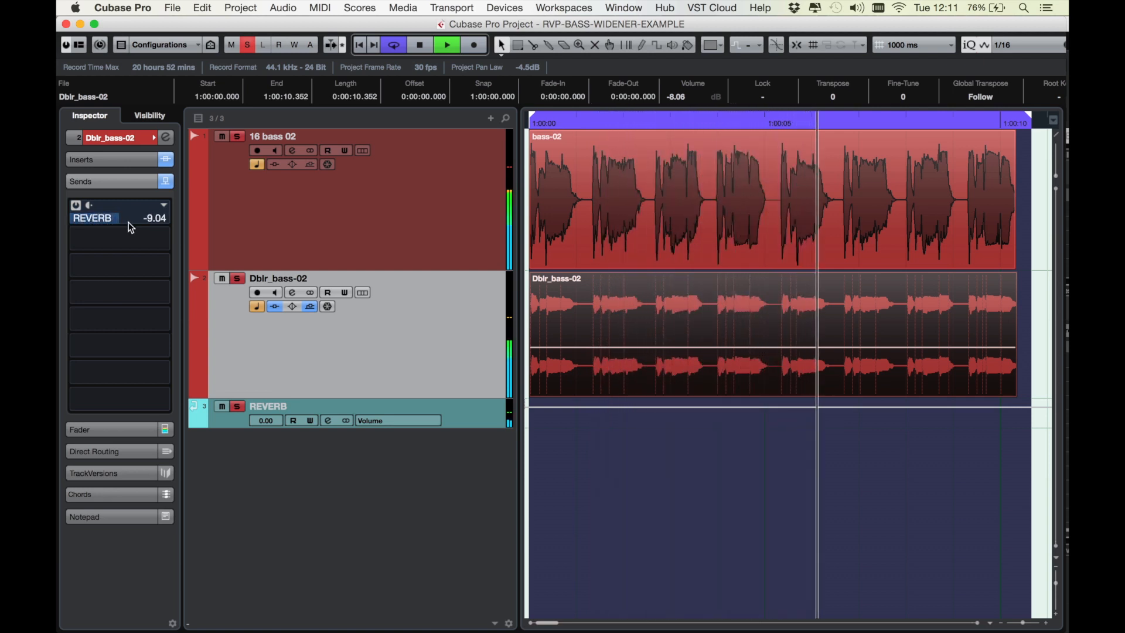
drag(143, 218, 115, 218)
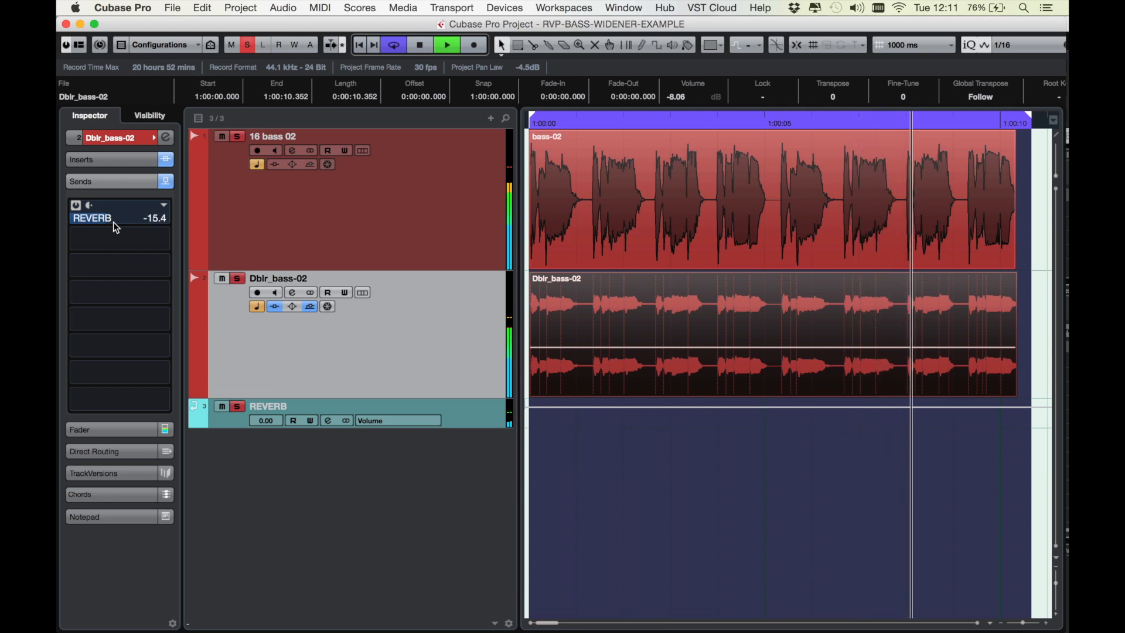
drag(122, 218, 114, 222)
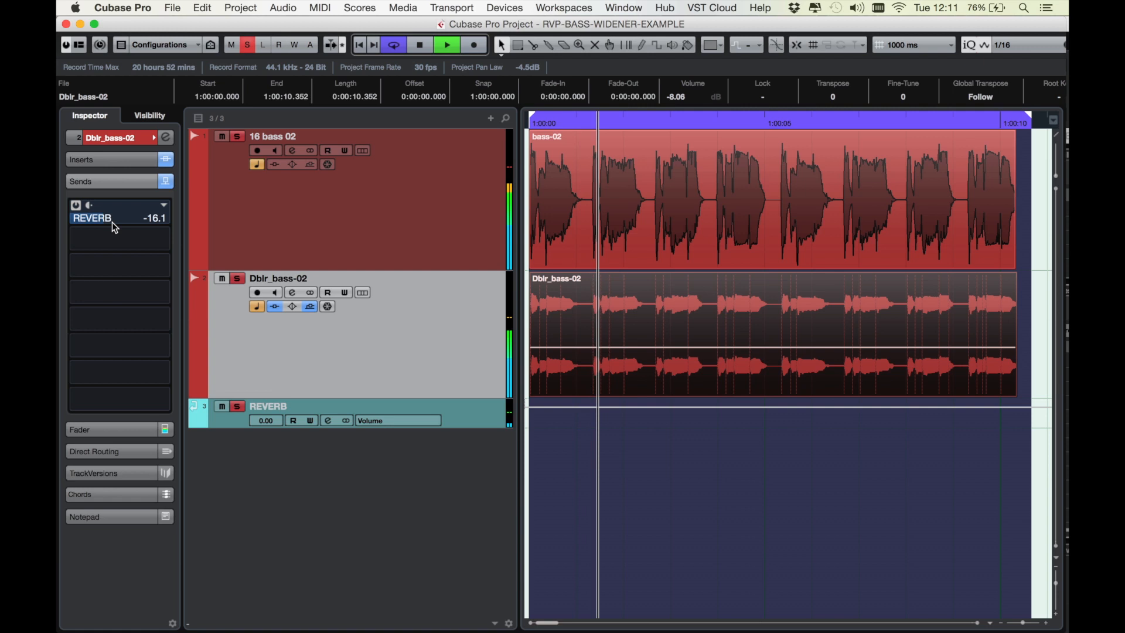
drag(111, 218, 140, 218)
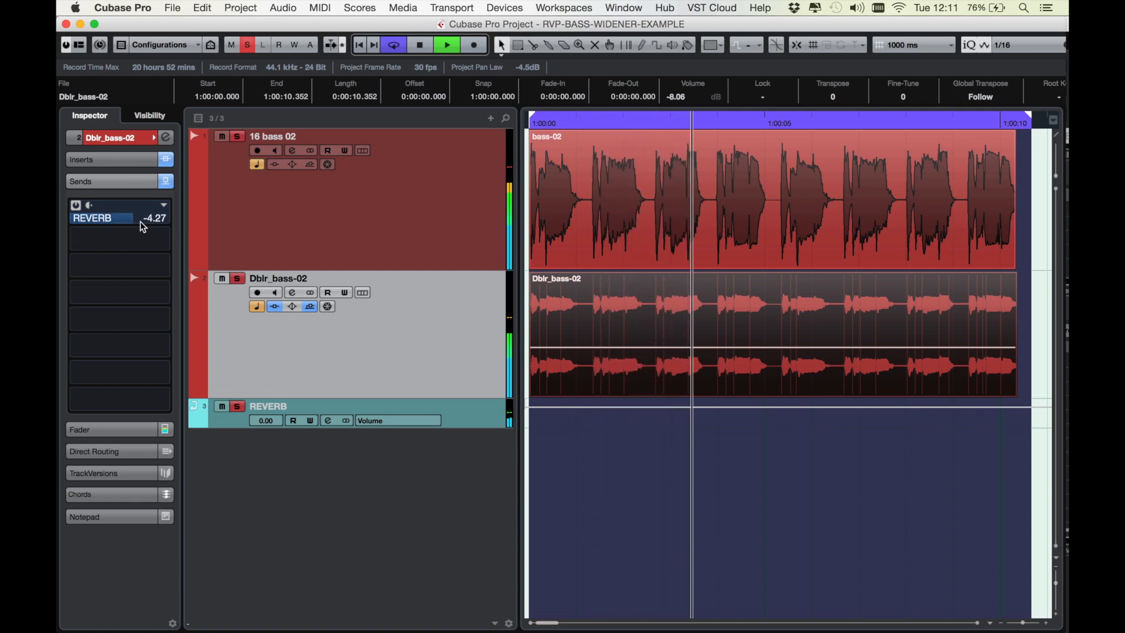
drag(136, 218, 104, 218)
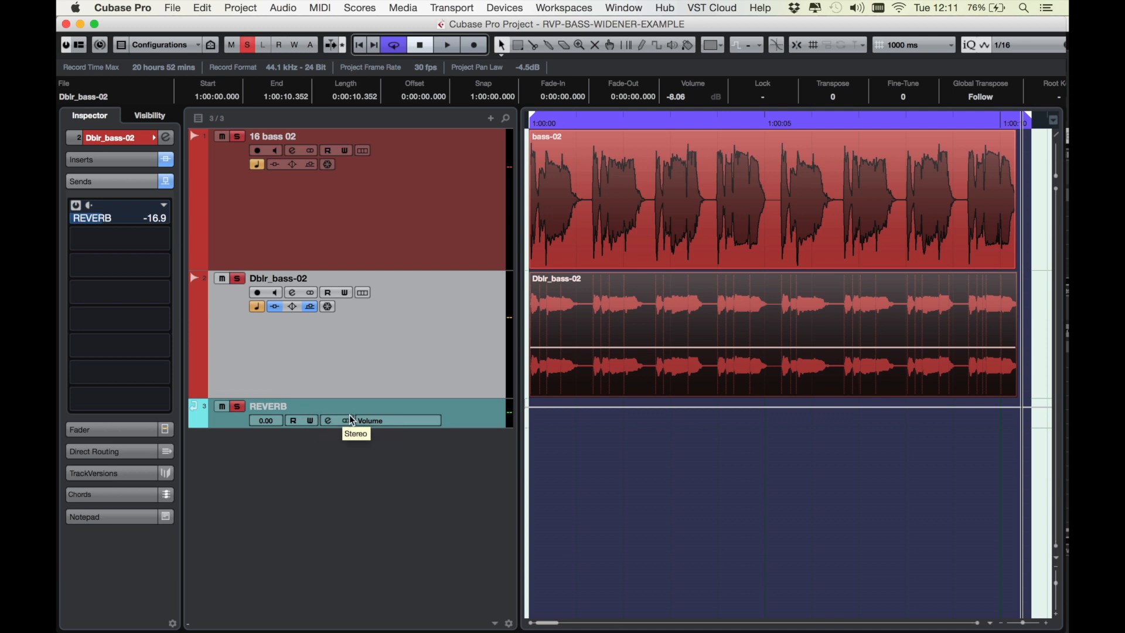
mouse_move(344, 361)
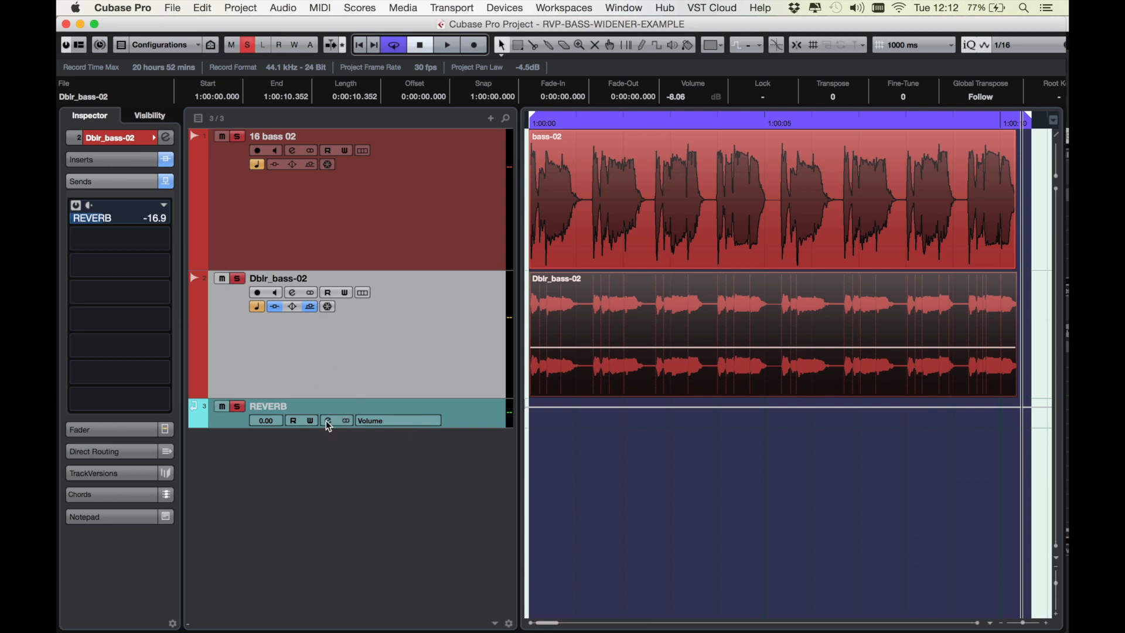
click(327, 421)
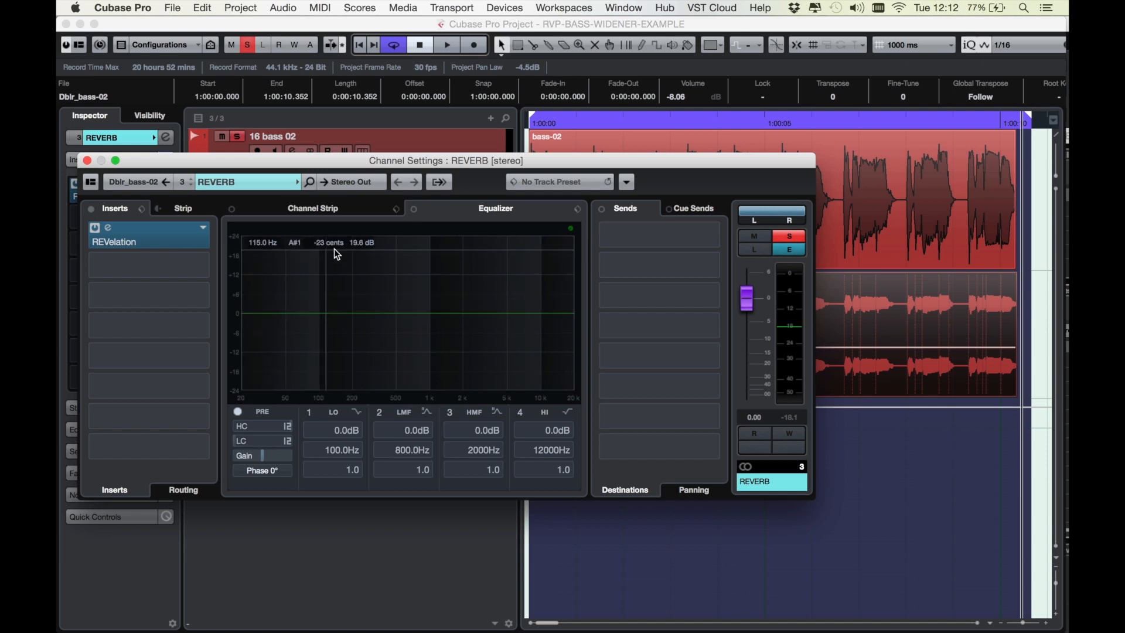
click(85, 161)
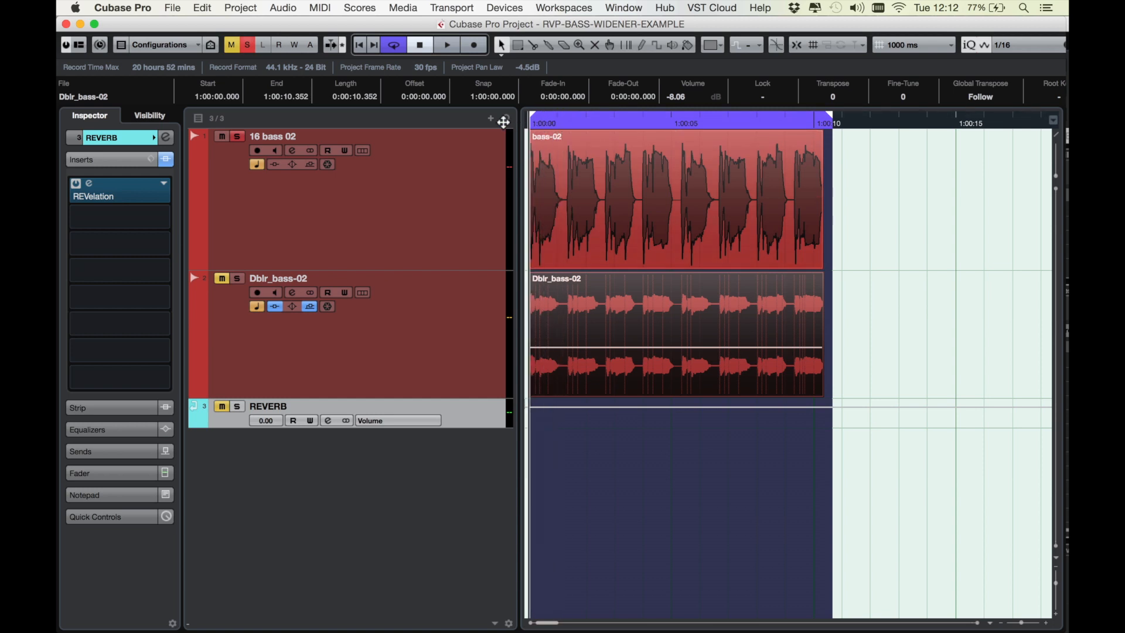
mouse_move(505, 117)
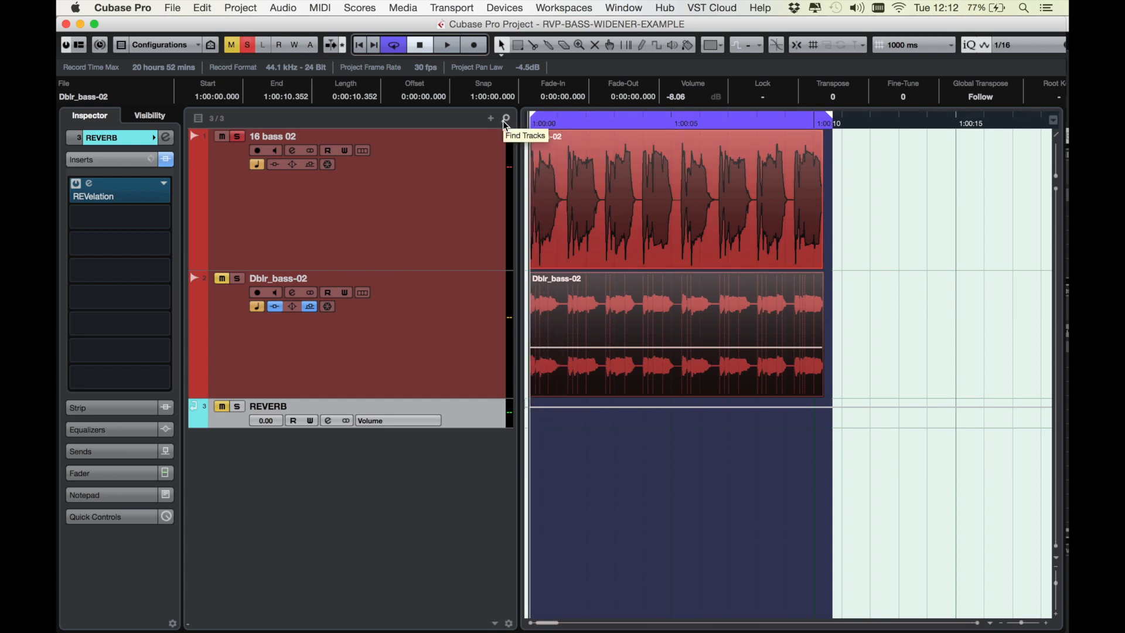
Play the project briefly and select Dblr_bass-02 to check its inserts
click(445, 44)
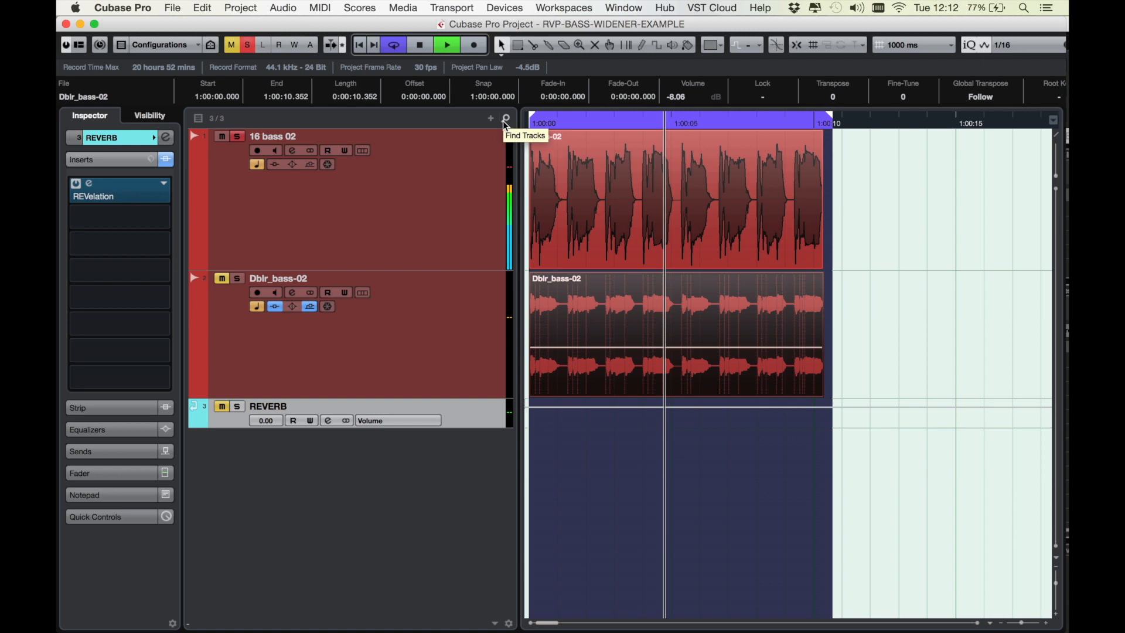
click(420, 44)
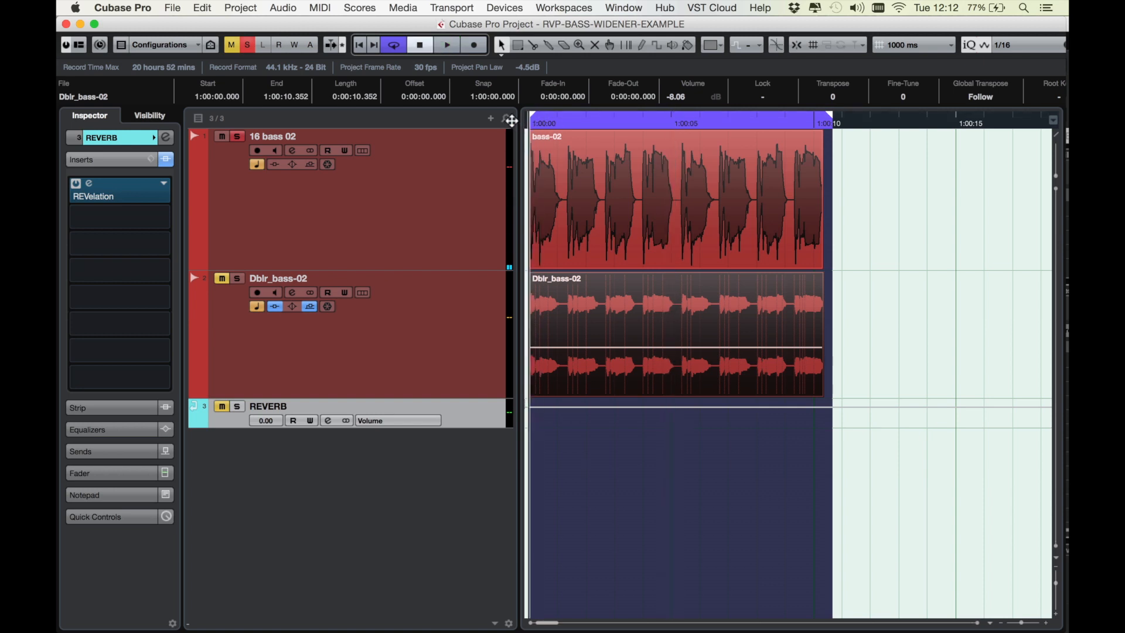
click(238, 406)
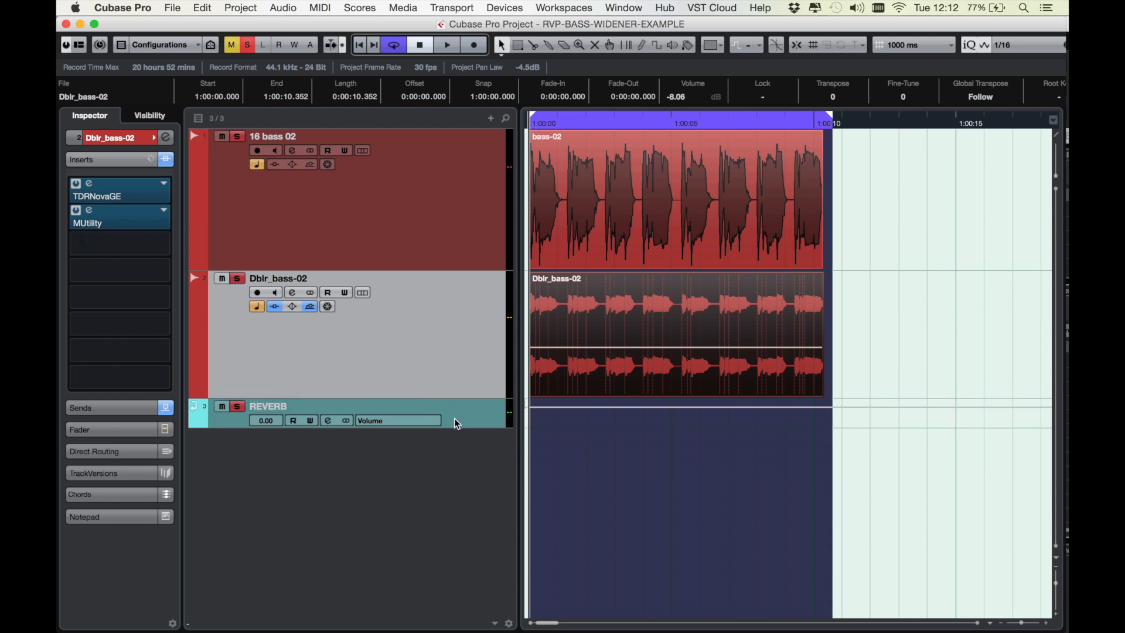
Select the REVERB return track and audition the project with it selected
click(269, 406)
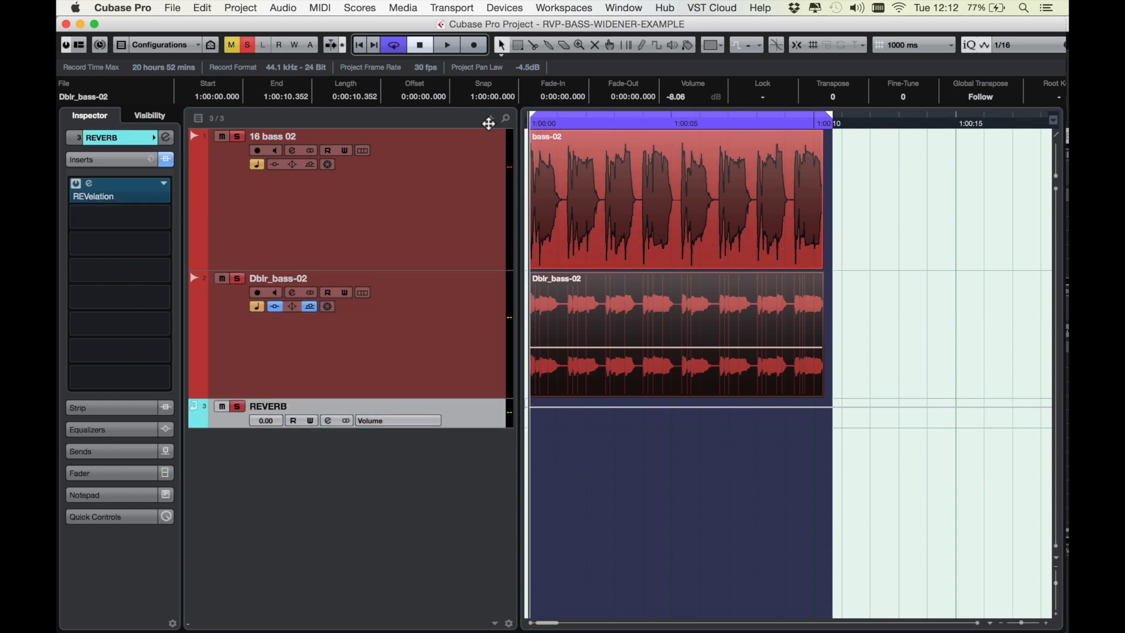
click(445, 44)
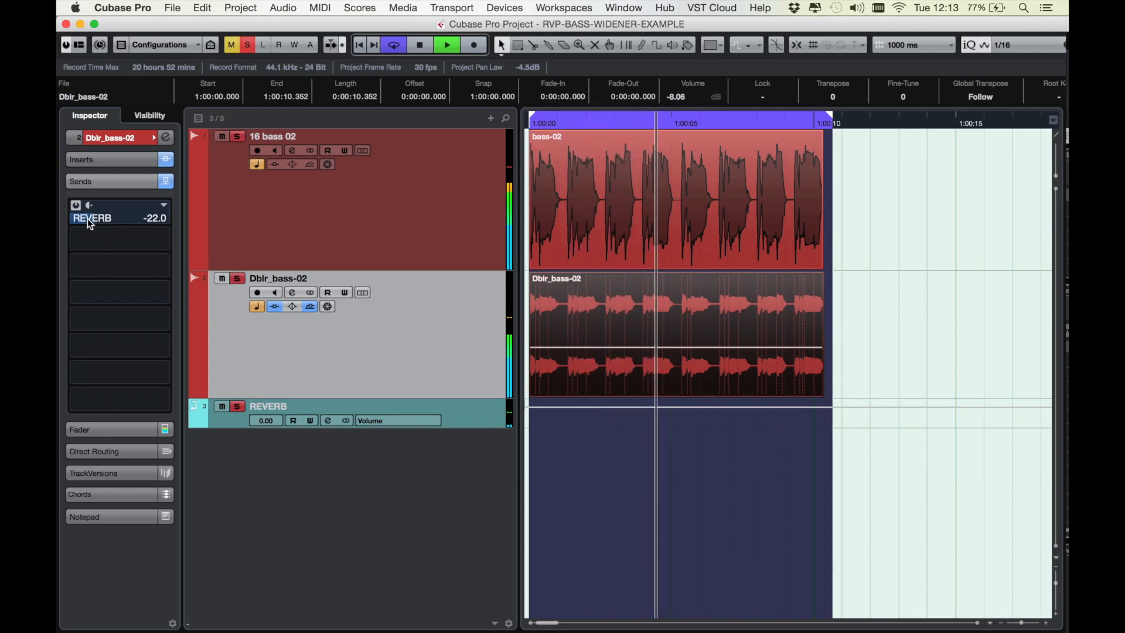
click(419, 45)
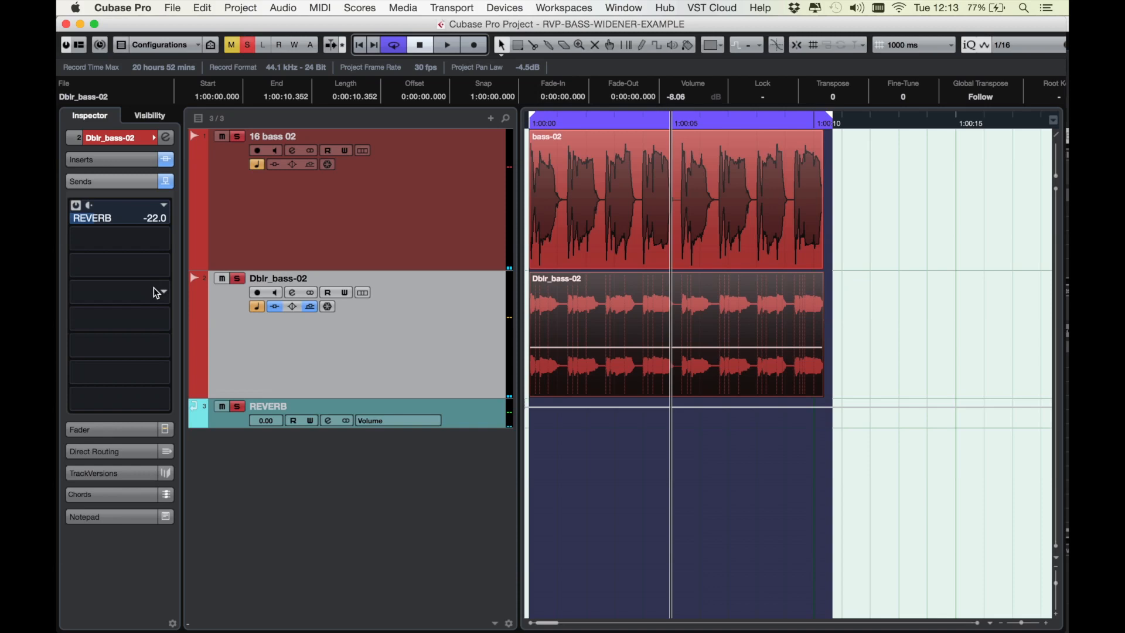